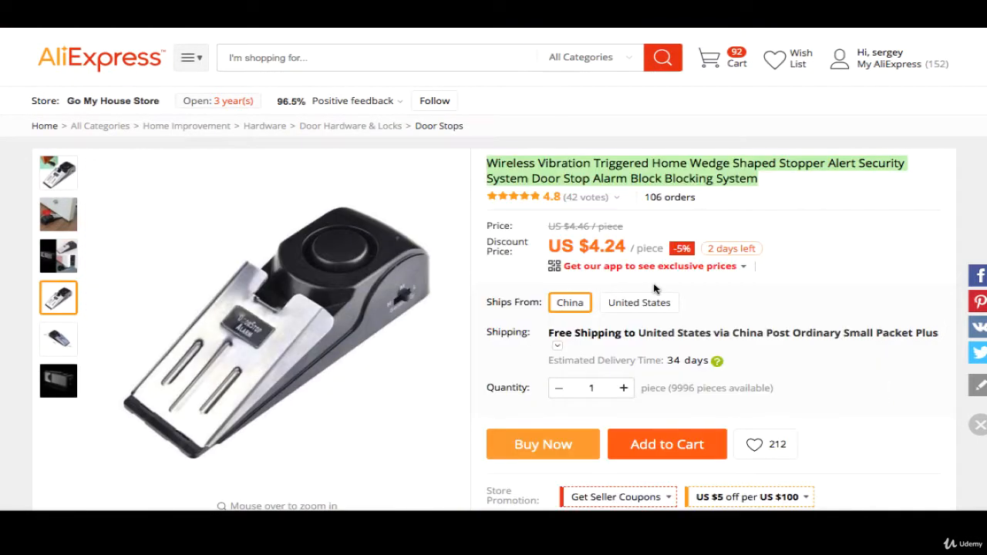
- Save the AliExpress photo of the alarm under the door to the desktop
{"action": "left_click", "coordinate": [58, 172]}
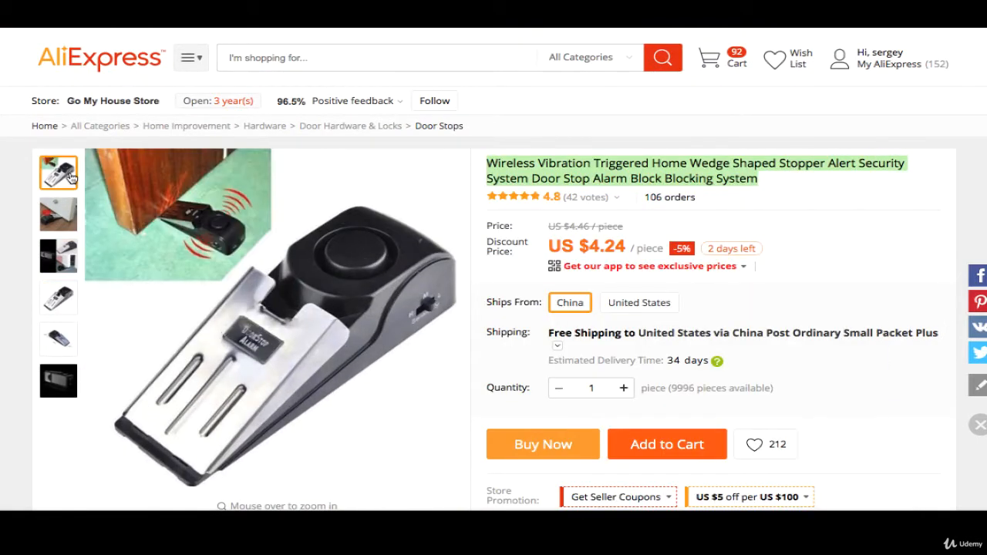
{"action": "scroll", "scroll_direction": "down", "scroll_amount": 3}
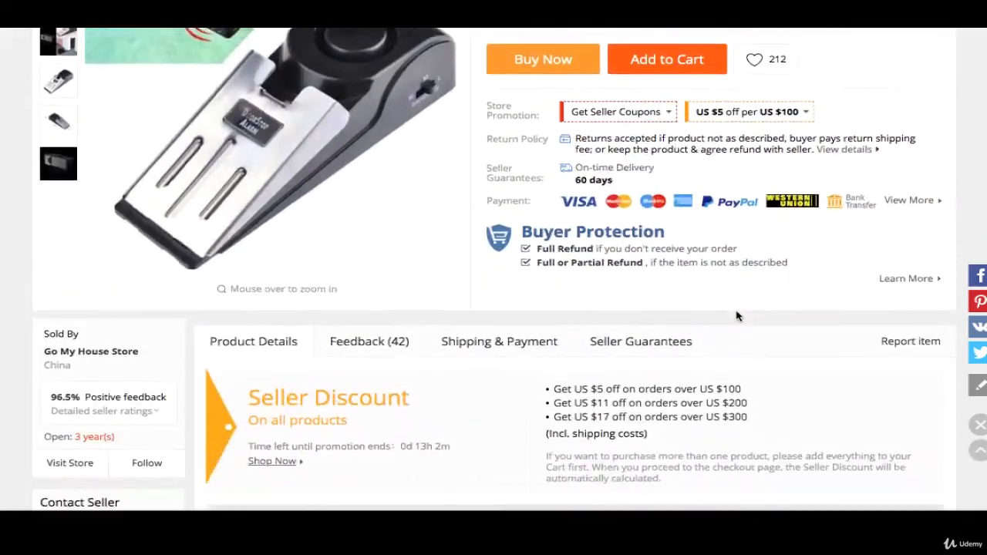
{"action": "scroll", "scroll_direction": "down", "scroll_amount": 3}
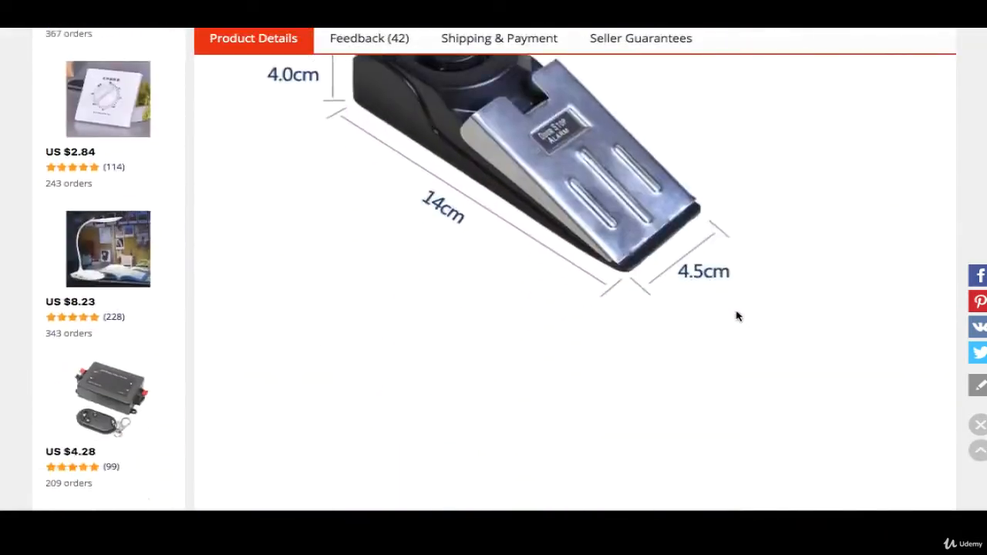
{"action": "scroll", "scroll_direction": "down", "scroll_amount": 3}
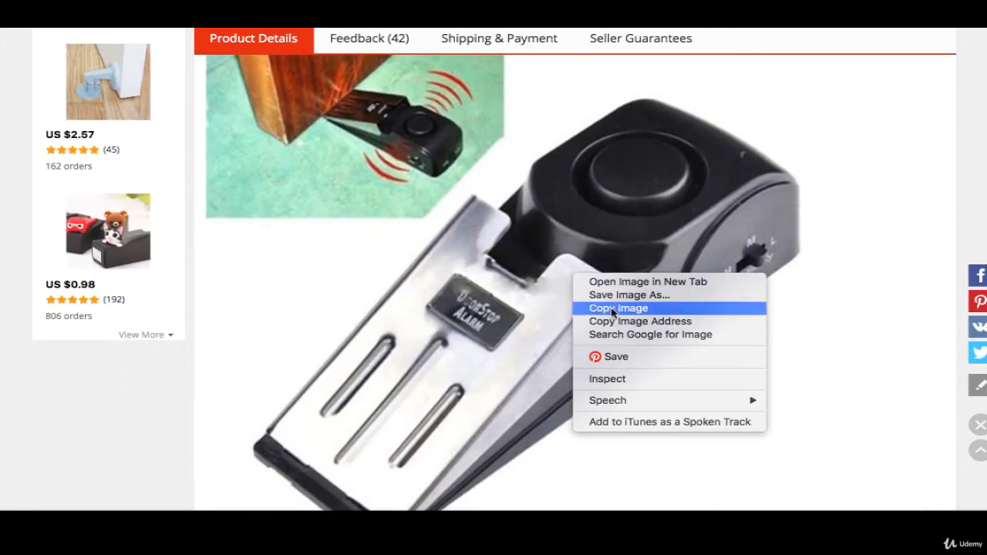
{"action": "left_click", "coordinate": [628, 296]}
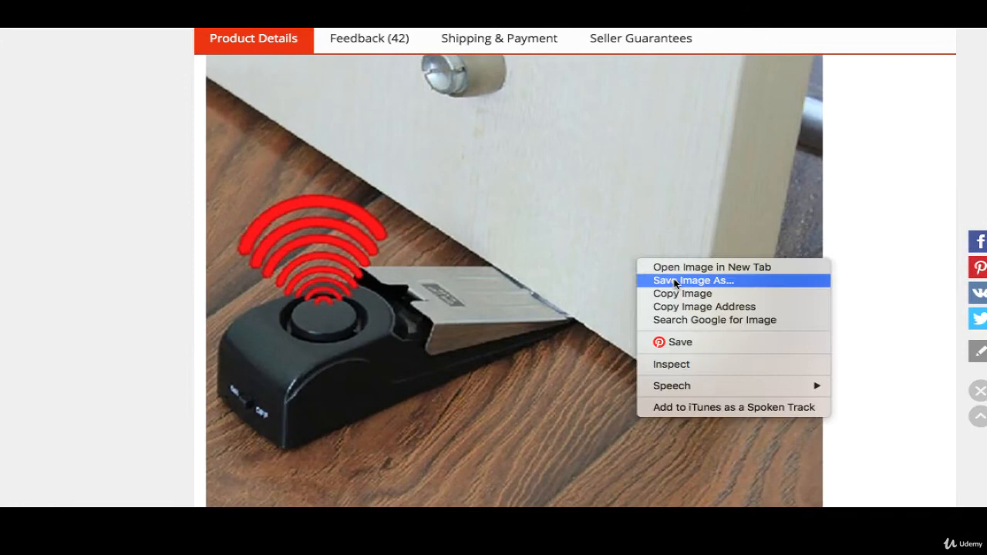
{"action": "left_click", "coordinate": [692, 280]}
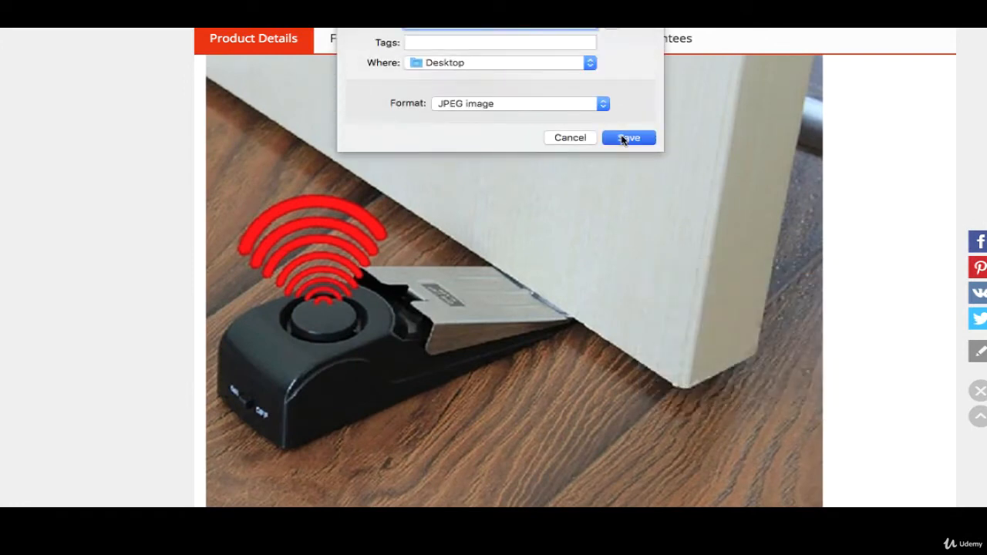
{"action": "left_click", "coordinate": [628, 138]}
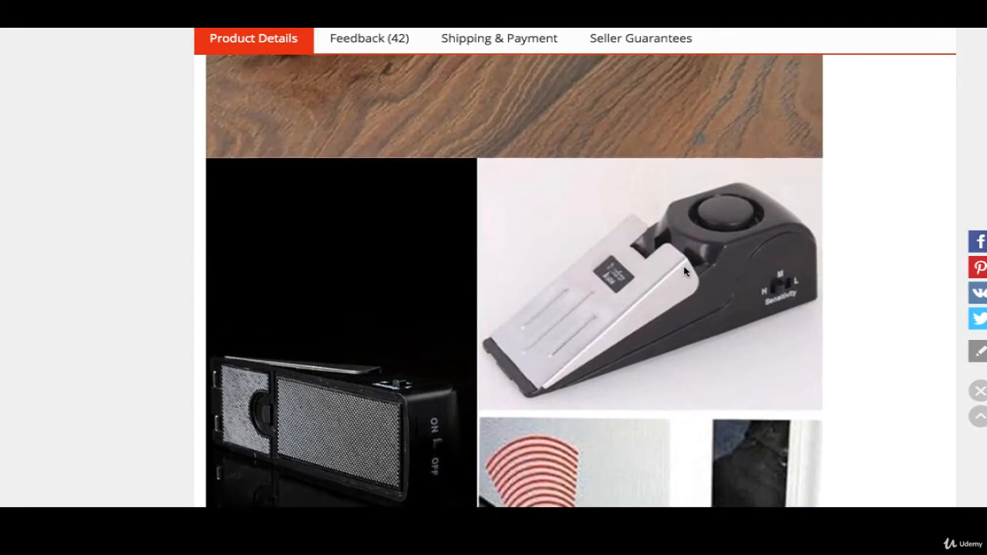
- Scroll further down through the AliExpress product details
{"action": "scroll", "scroll_direction": "down", "scroll_amount": 3}
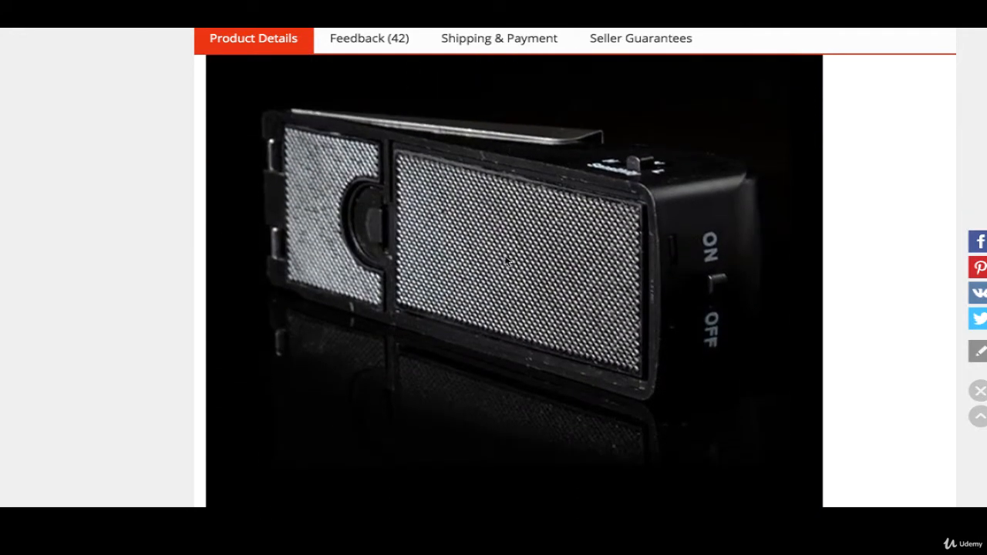
{"action": "scroll", "scroll_direction": "down", "scroll_amount": 3}
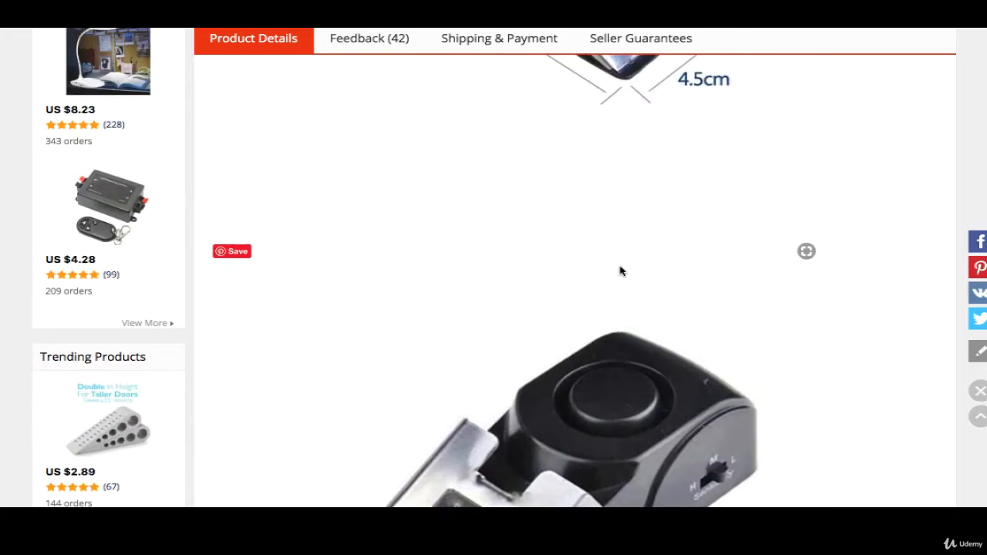
{"action": "scroll", "scroll_direction": "down", "scroll_amount": 3}
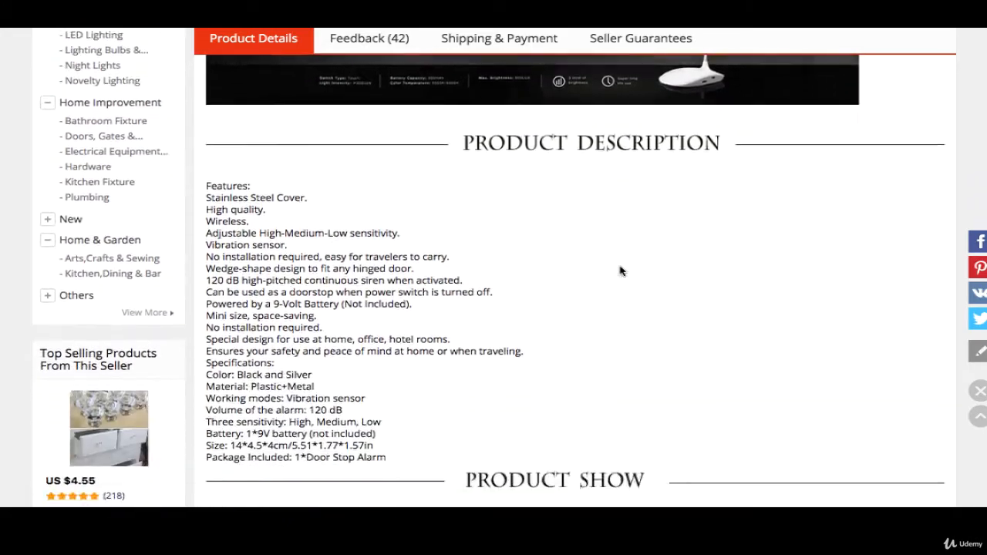
{"action": "scroll", "scroll_direction": "down", "scroll_amount": 3}
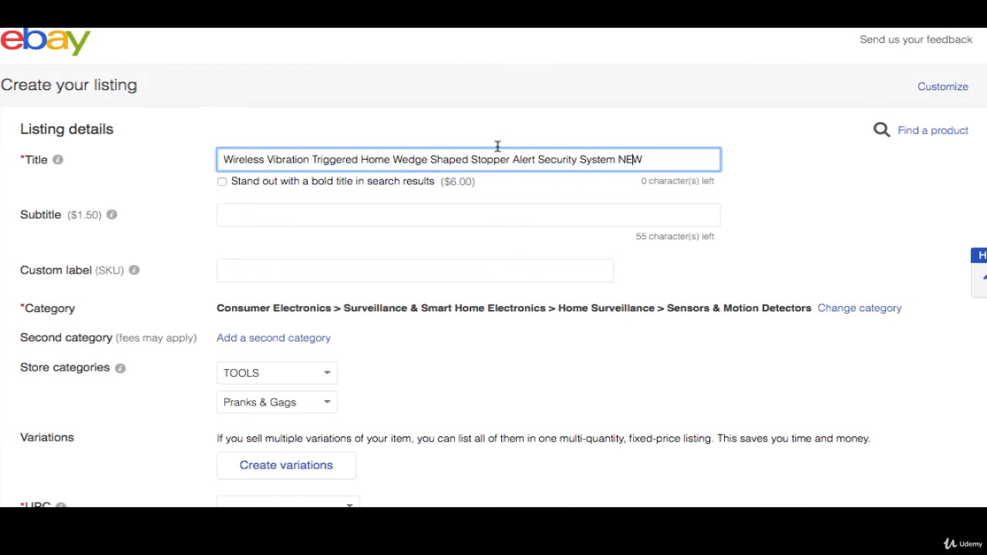
- Delete two photos from the listing's Photos section, leaving ten
{"action": "scroll", "scroll_direction": "down", "scroll_amount": 3}
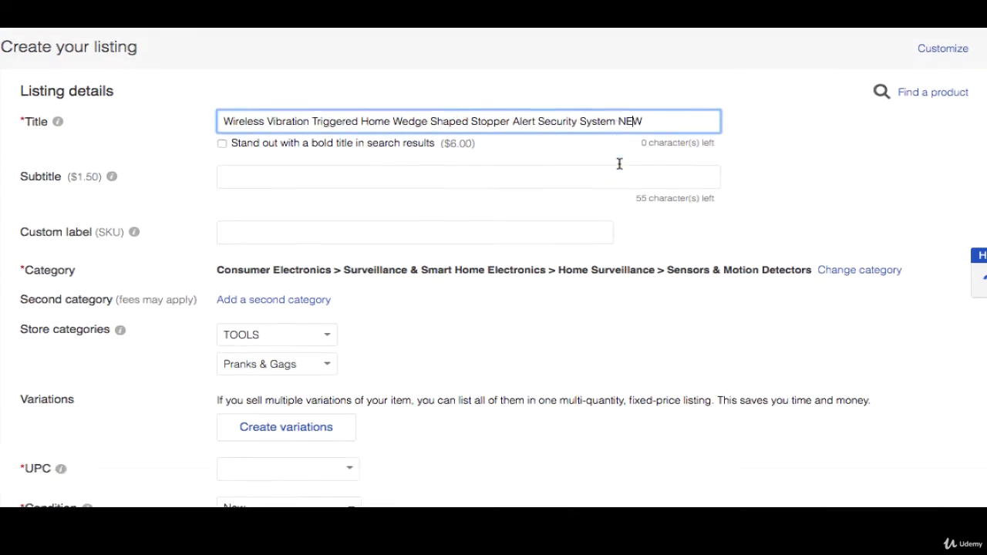
{"action": "scroll", "scroll_direction": "down", "scroll_amount": 3}
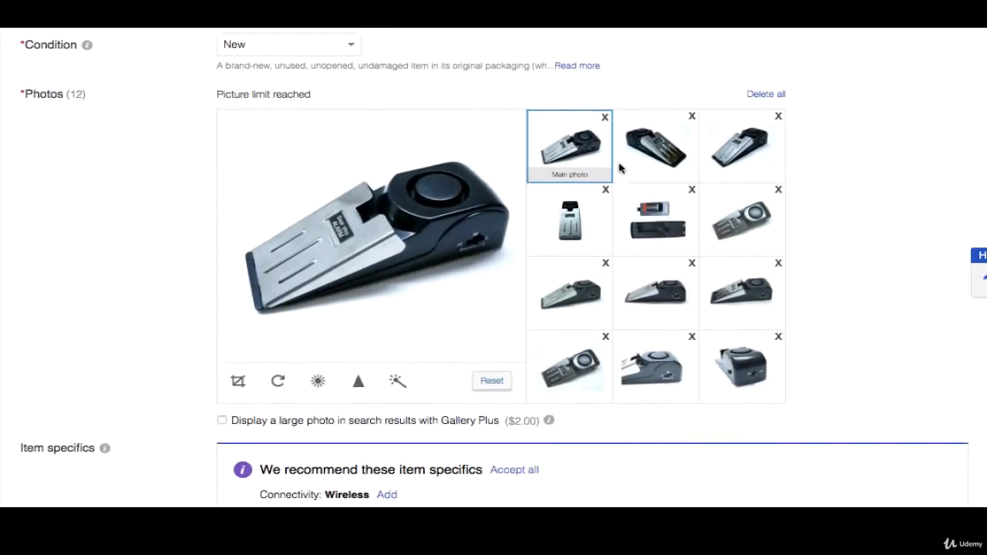
{"action": "scroll", "scroll_direction": "down", "scroll_amount": 3}
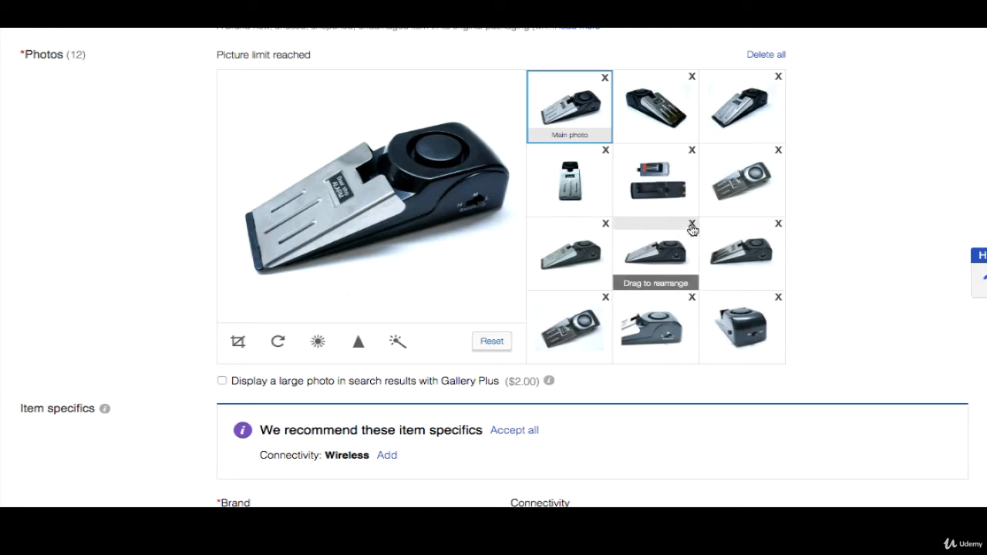
{"action": "left_click", "coordinate": [691, 222]}
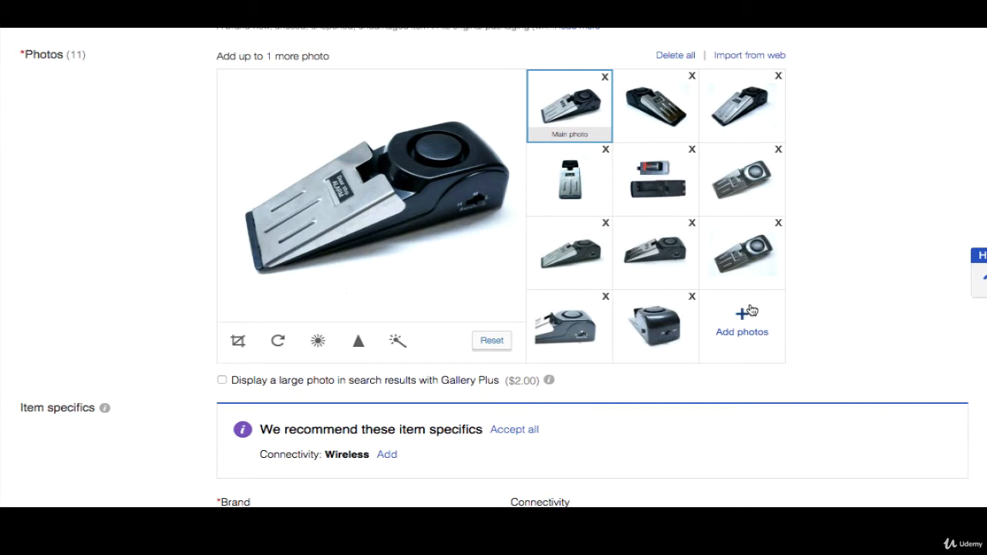
{"action": "mouse_move", "coordinate": [752, 312]}
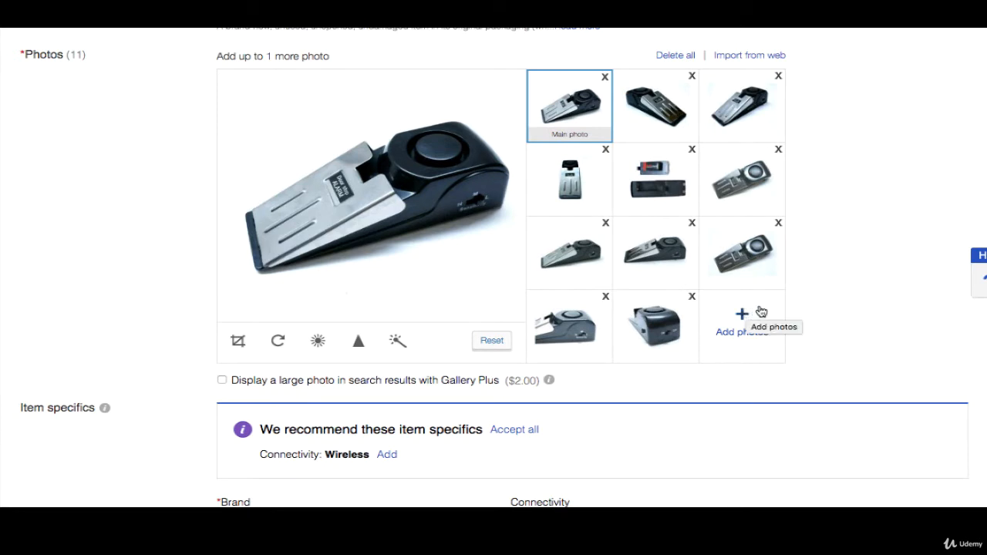
{"action": "mouse_move", "coordinate": [777, 149]}
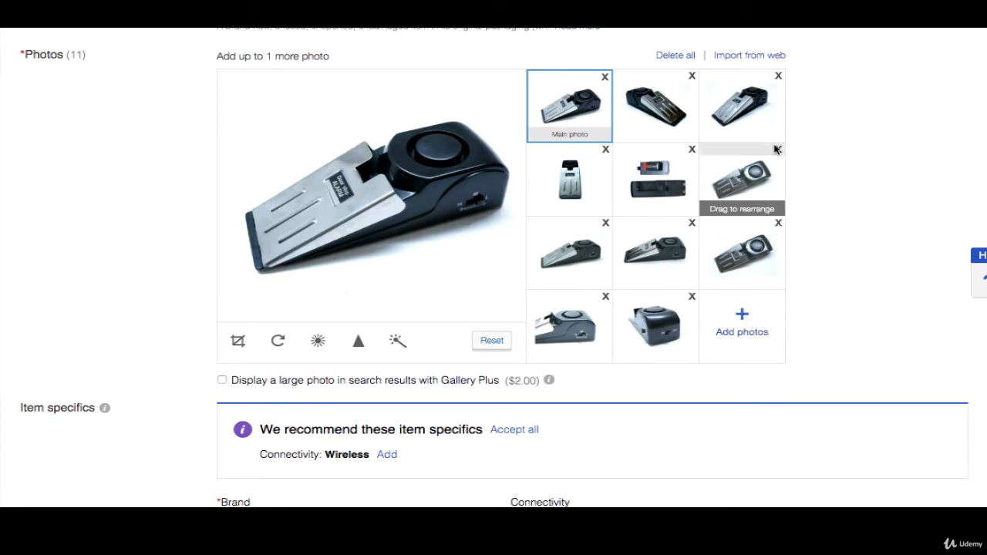
{"action": "left_click", "coordinate": [779, 149]}
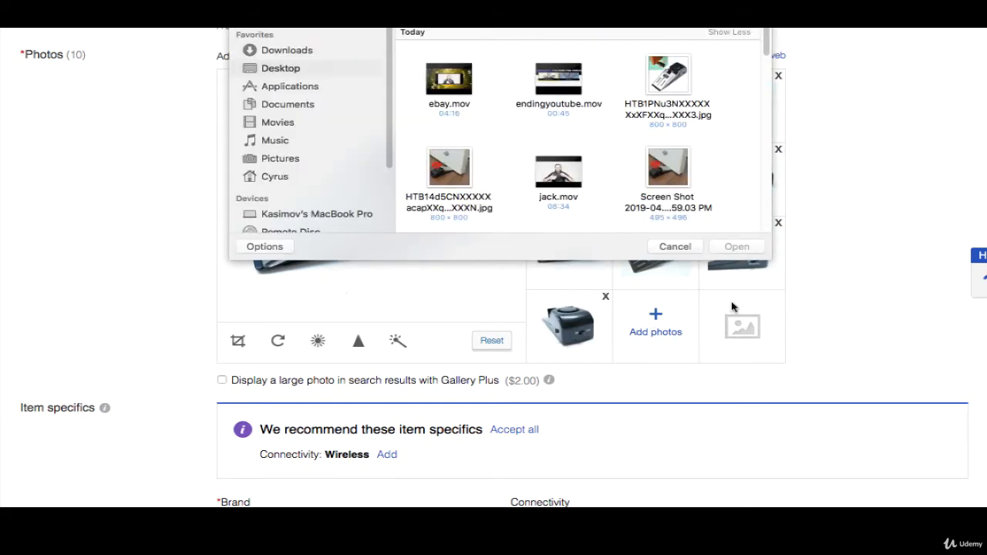
{"action": "mouse_move", "coordinate": [701, 181]}
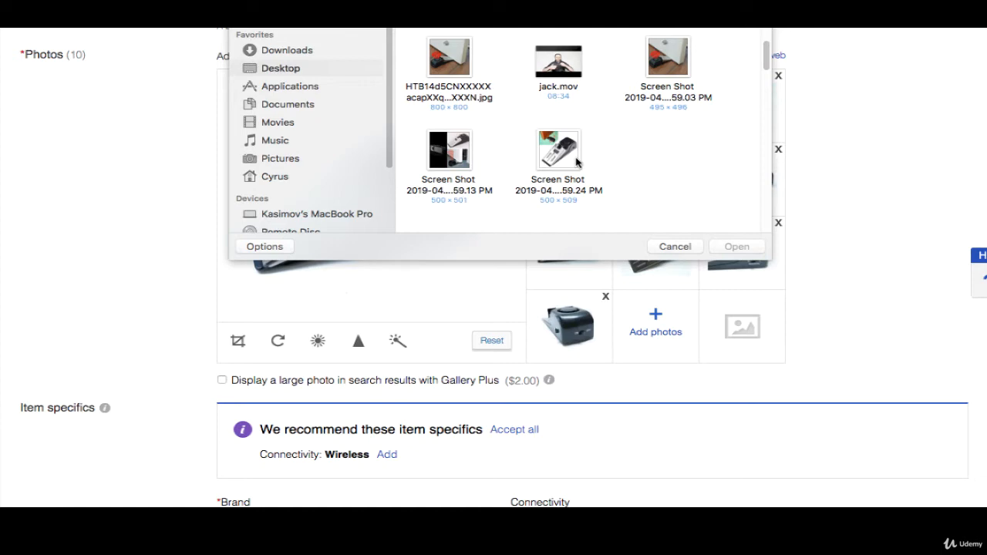
- Upload the two Desktop Screen Shot images of the door stop alarm
{"action": "left_click", "coordinate": [558, 148]}
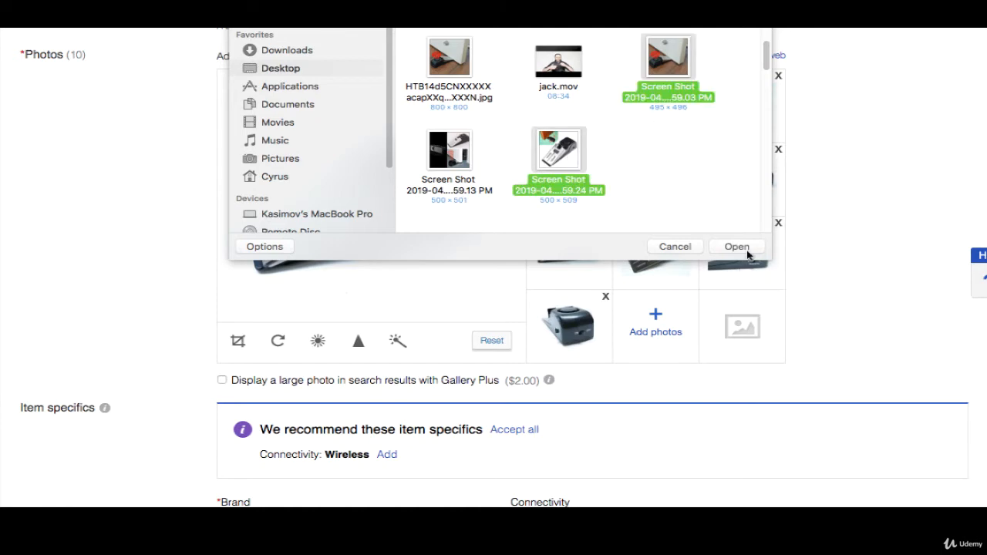
{"action": "left_click", "coordinate": [736, 246]}
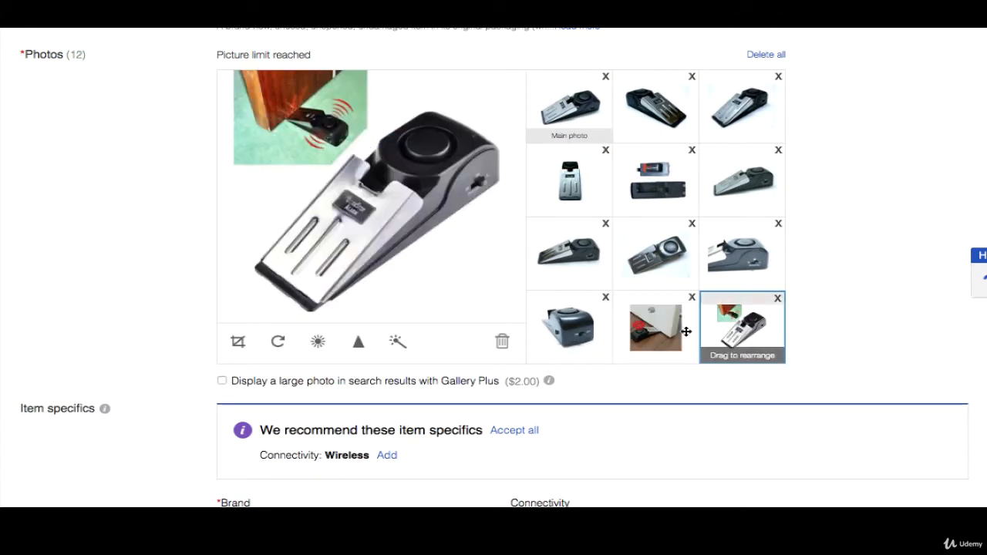
{"action": "mouse_move", "coordinate": [829, 340]}
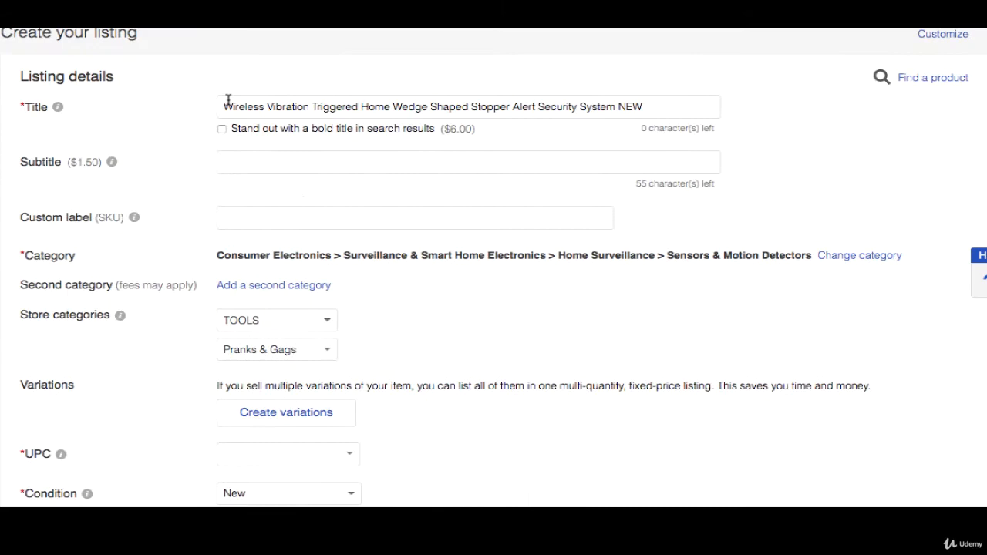
{"action": "scroll", "scroll_direction": "down", "scroll_amount": 3}
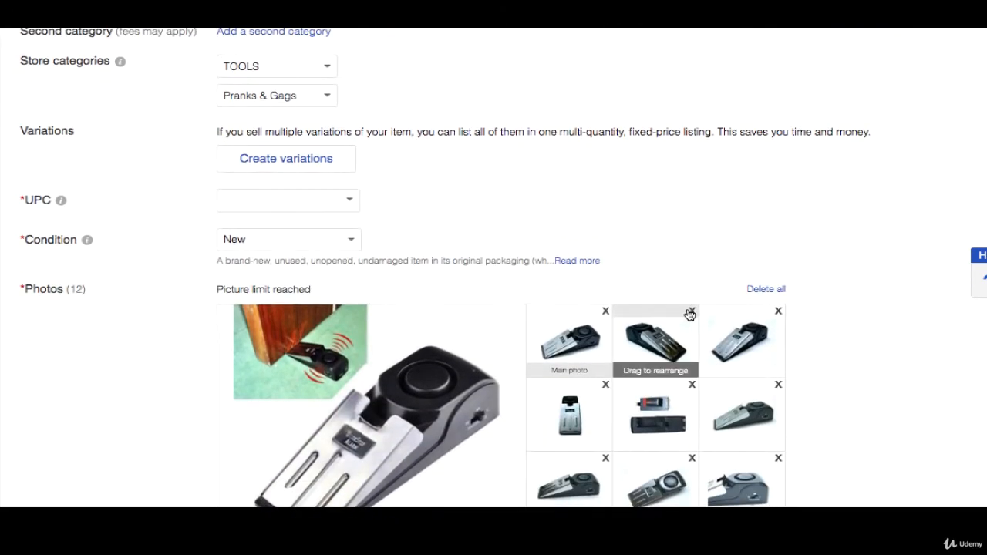
{"action": "mouse_move", "coordinate": [244, 82]}
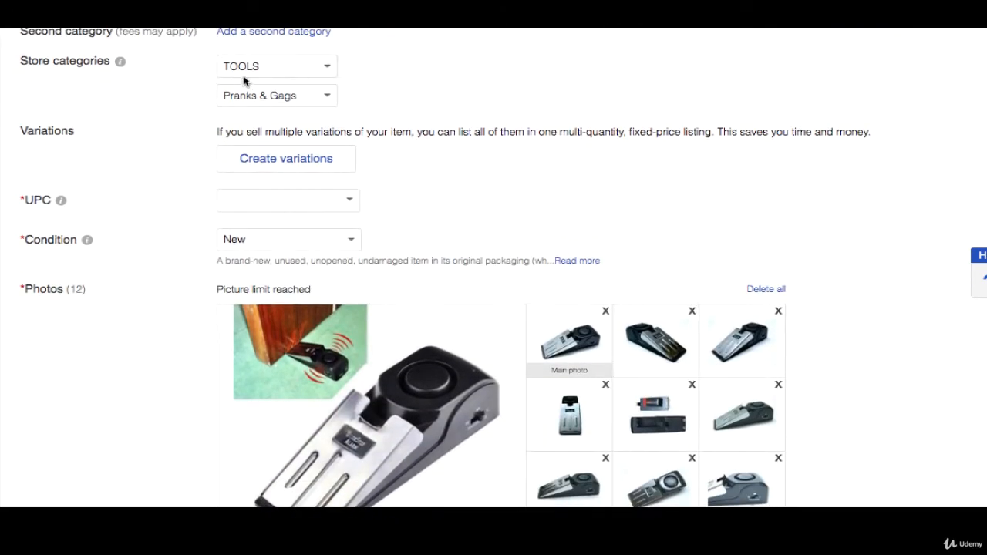
{"action": "mouse_move", "coordinate": [763, 246]}
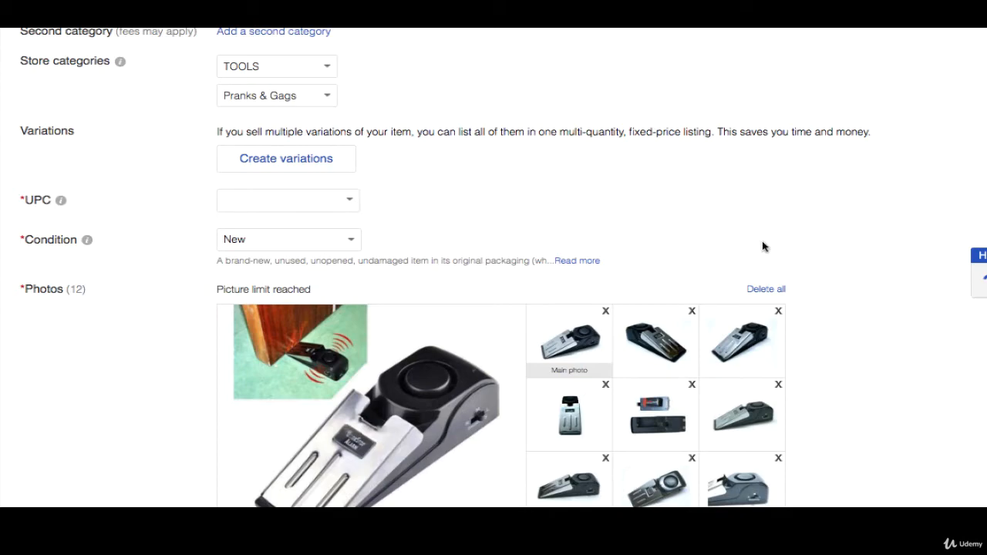
{"action": "scroll", "scroll_direction": "down", "scroll_amount": 3}
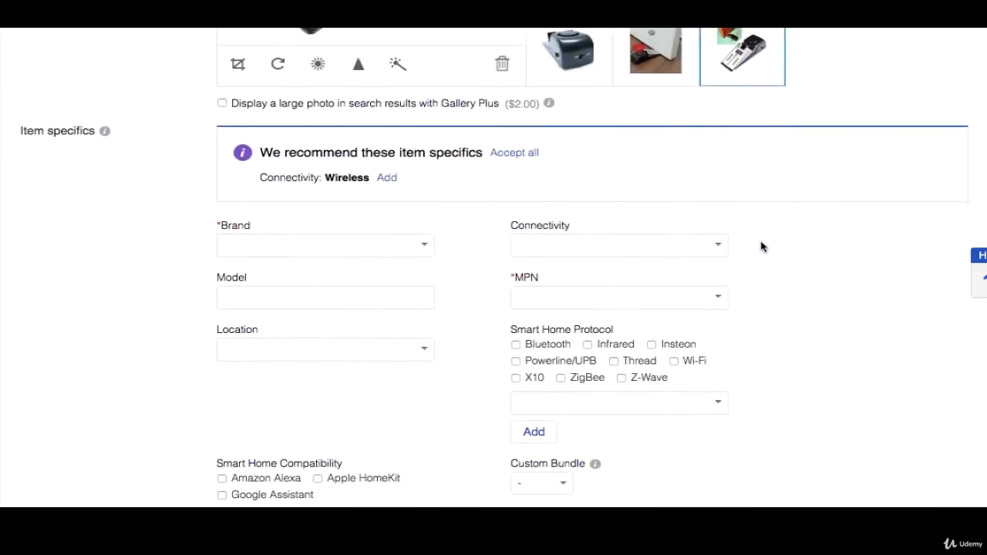
{"action": "scroll", "scroll_direction": "down", "scroll_amount": 3}
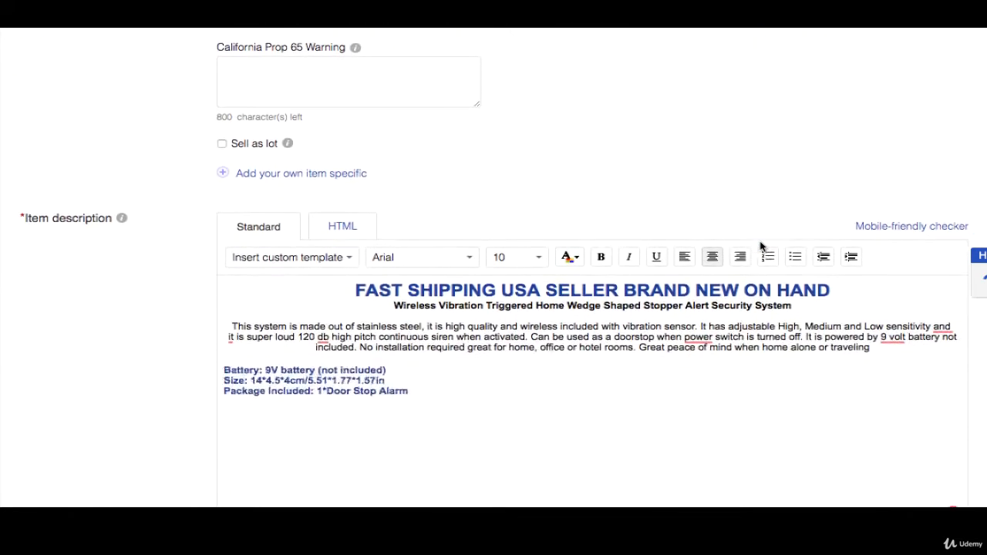
{"action": "scroll", "scroll_direction": "down", "scroll_amount": 3}
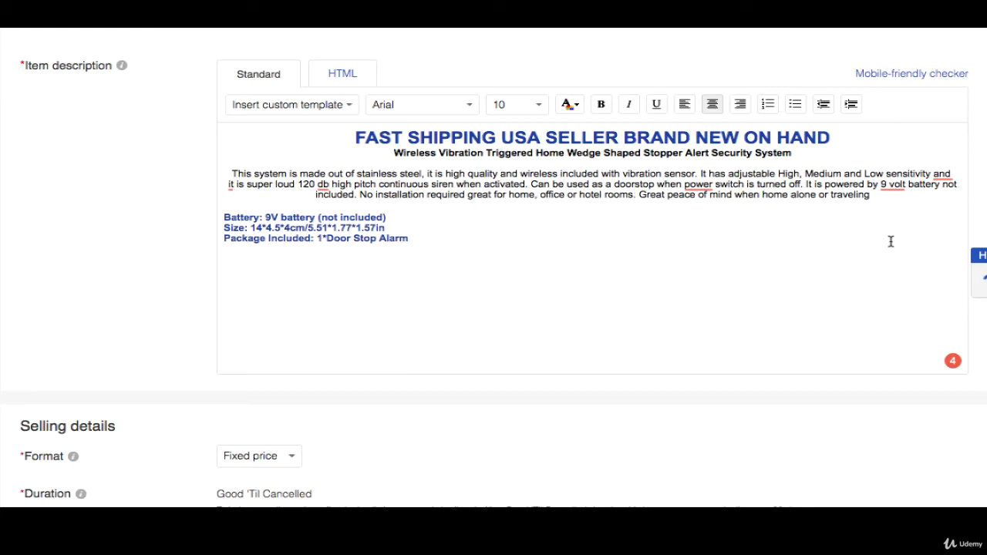
{"action": "mouse_move", "coordinate": [649, 240]}
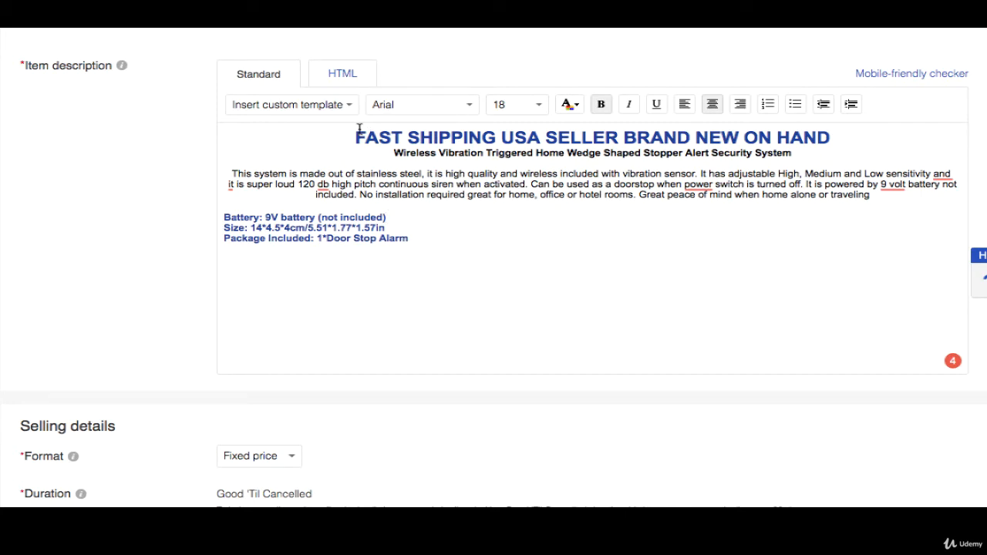
{"action": "scroll", "scroll_direction": "down", "scroll_amount": 3}
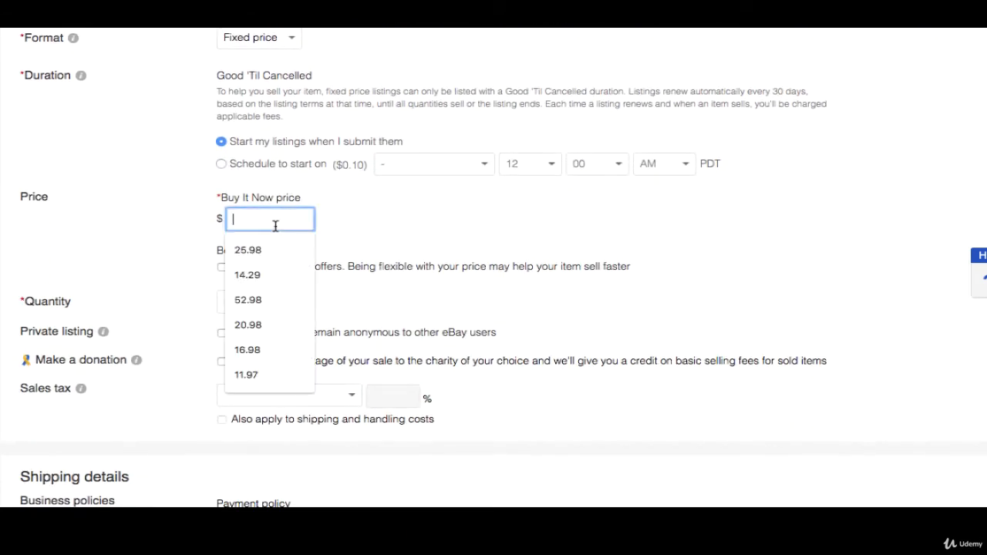
- Enter 12.98 as the Buy It Now price using the autocomplete suggestion
{"action": "type", "text": "12"}
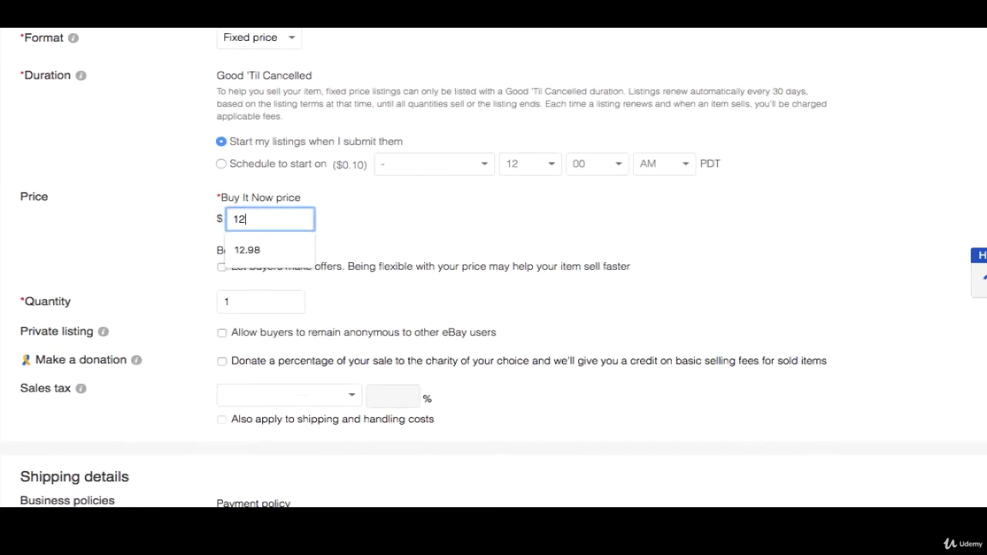
{"action": "left_click", "coordinate": [247, 249]}
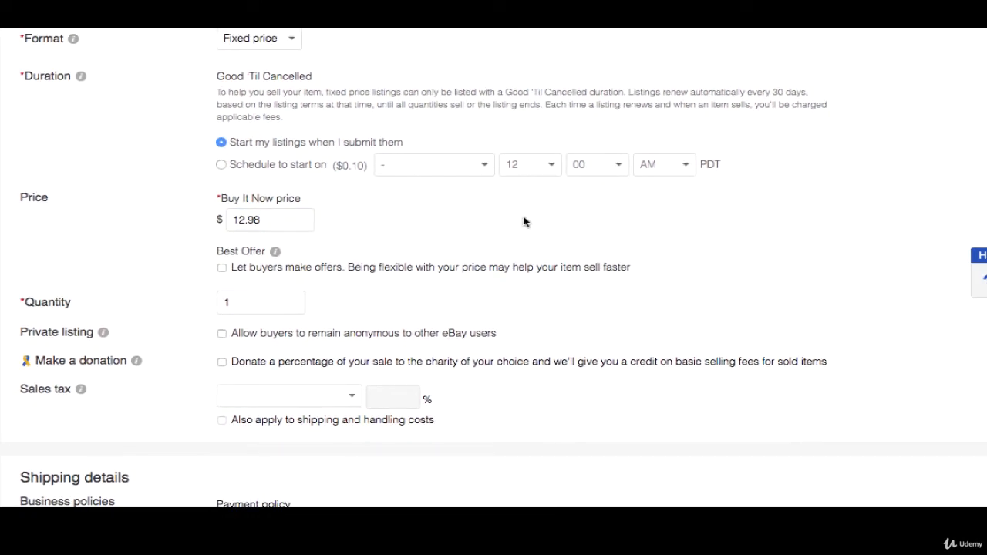
{"action": "mouse_move", "coordinate": [351, 213]}
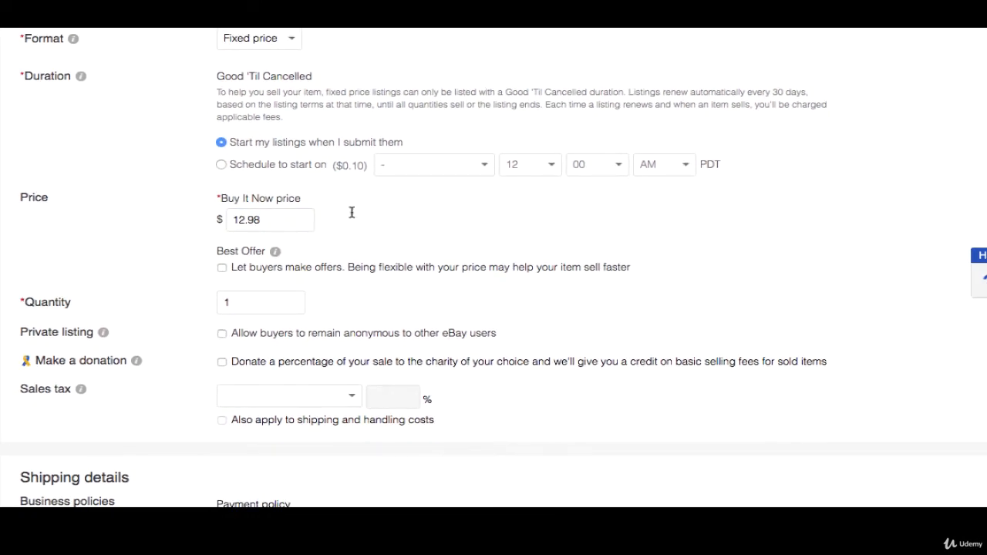
{"action": "left_click", "coordinate": [270, 220]}
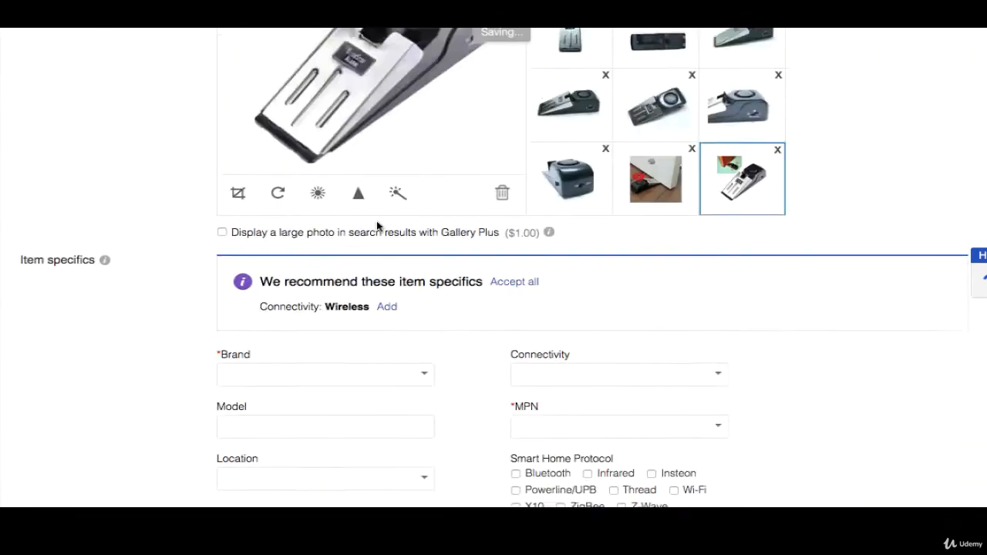
{"action": "scroll", "scroll_direction": "up", "scroll_amount": 3}
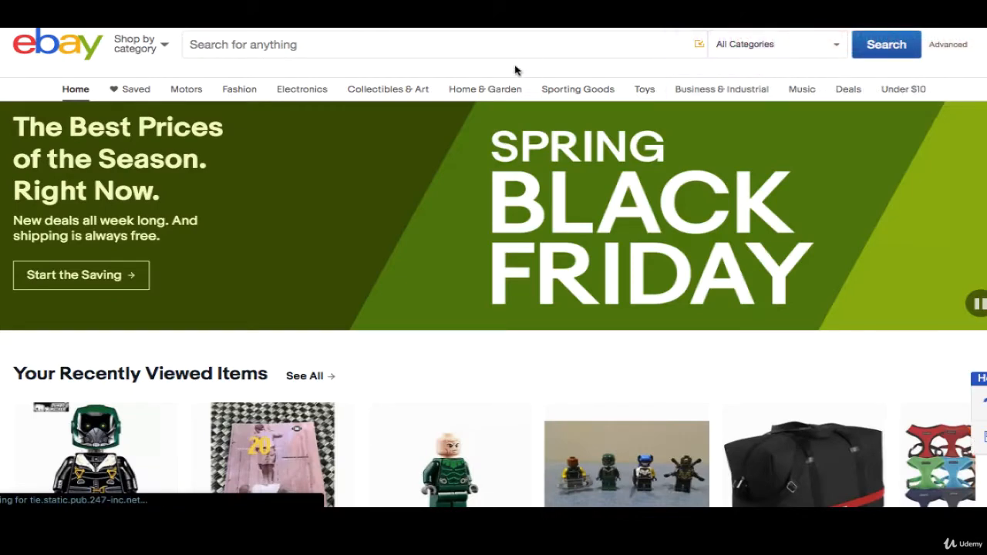
- Paste the listing title into eBay's search box and run the search
{"action": "right_click", "coordinate": [308, 44]}
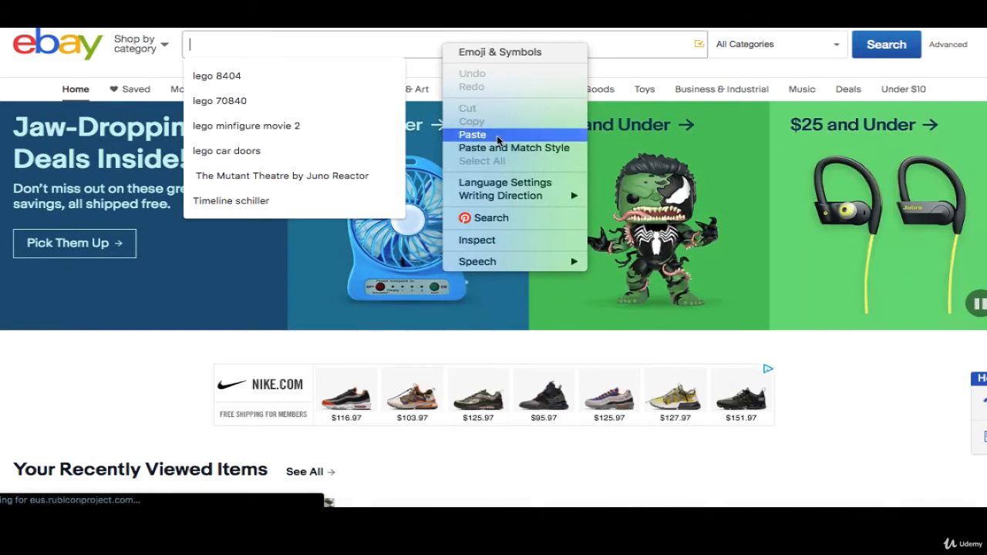
{"action": "left_click", "coordinate": [472, 135]}
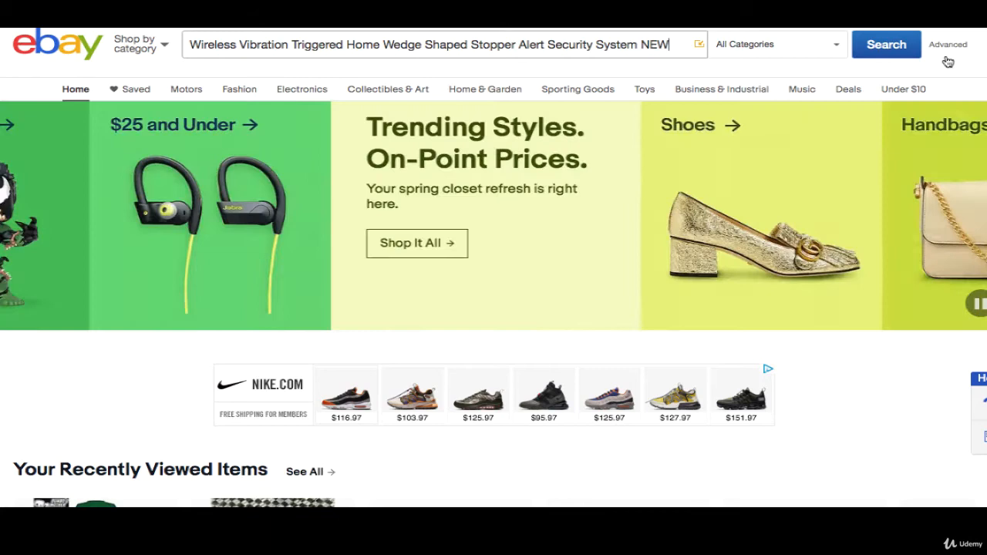
{"action": "left_click", "coordinate": [885, 44]}
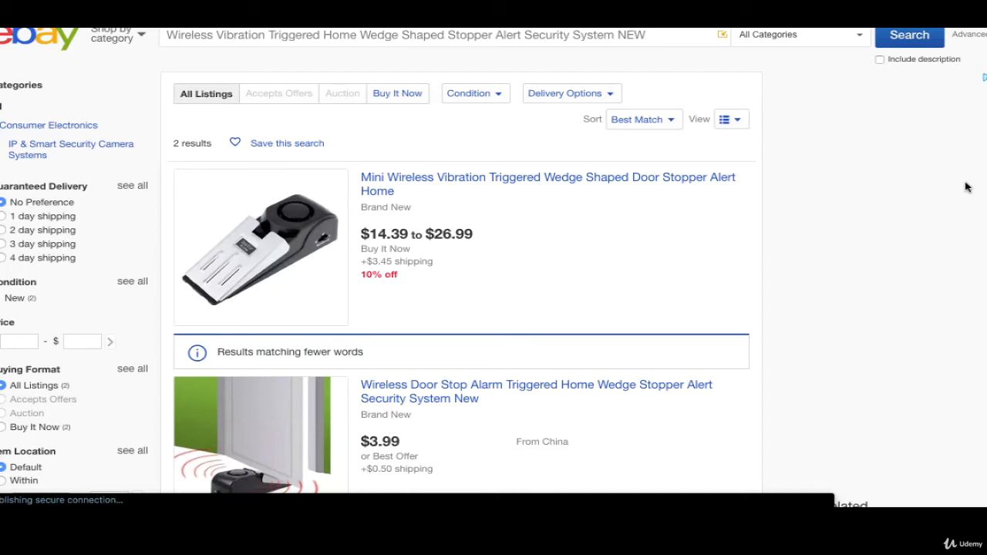
- Scroll through active door stop alarm results priced roughly $3.50 to $12.99
{"action": "scroll", "scroll_direction": "down", "scroll_amount": 3}
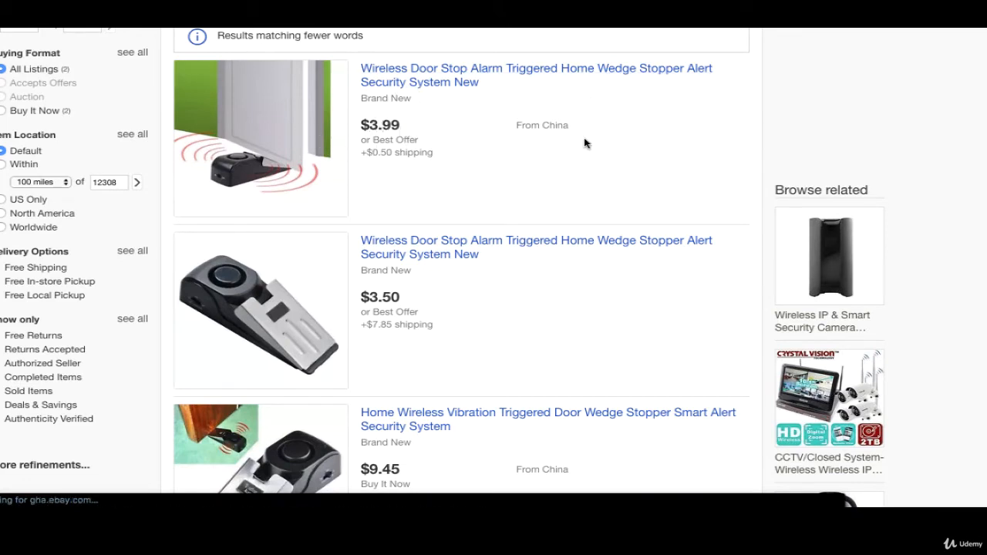
{"action": "mouse_move", "coordinate": [526, 163]}
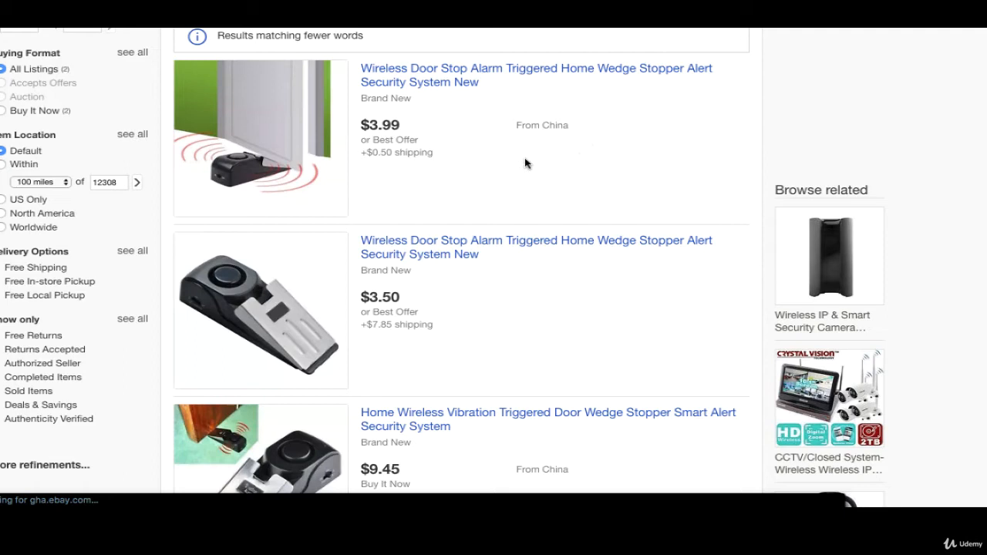
{"action": "scroll", "scroll_direction": "down", "scroll_amount": 3}
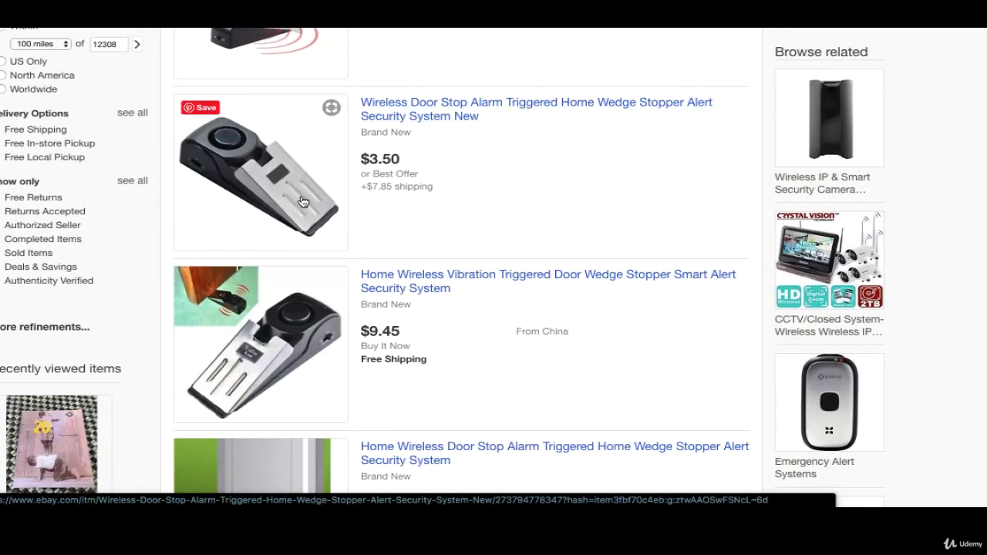
{"action": "mouse_move", "coordinate": [547, 224]}
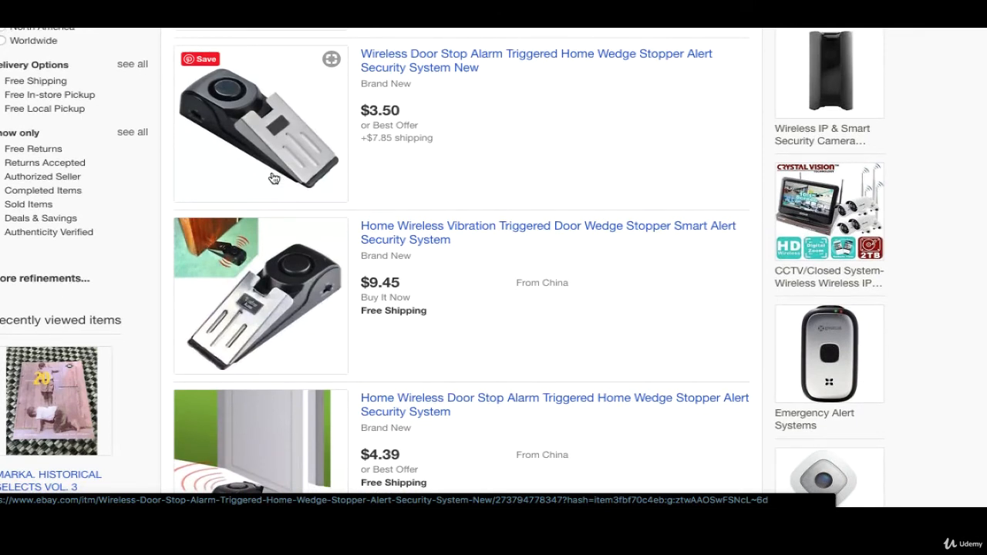
{"action": "scroll", "scroll_direction": "down", "scroll_amount": 3}
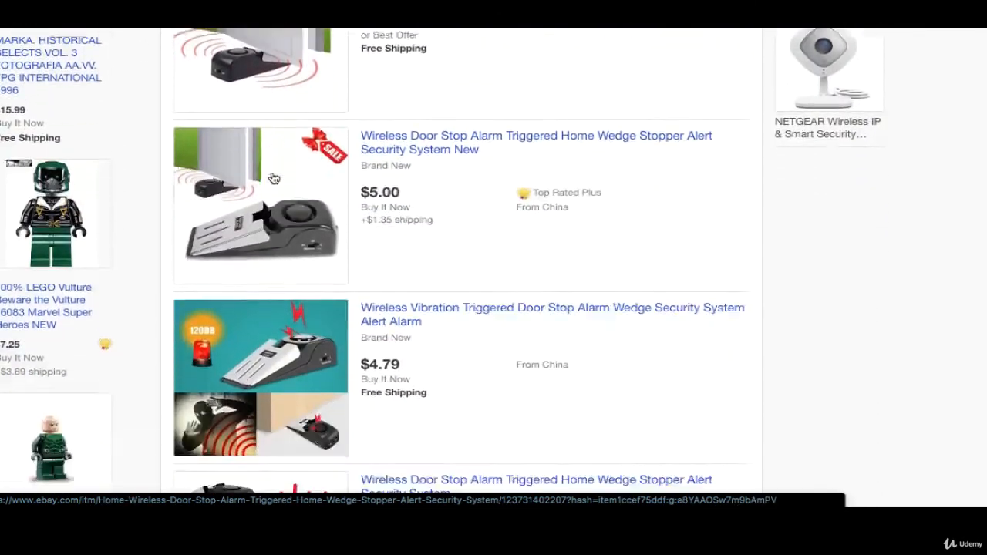
{"action": "scroll", "scroll_direction": "down", "scroll_amount": 3}
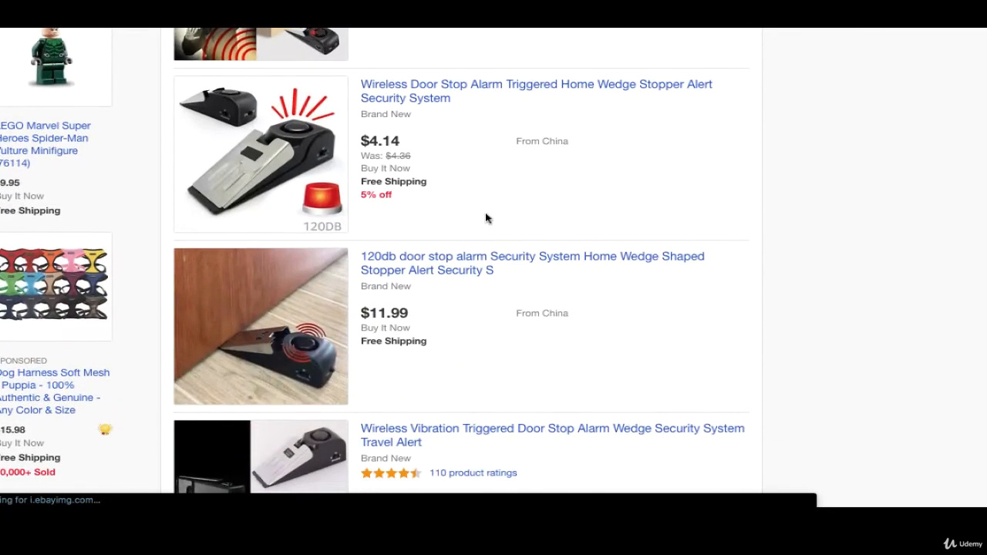
{"action": "scroll", "scroll_direction": "down", "scroll_amount": 3}
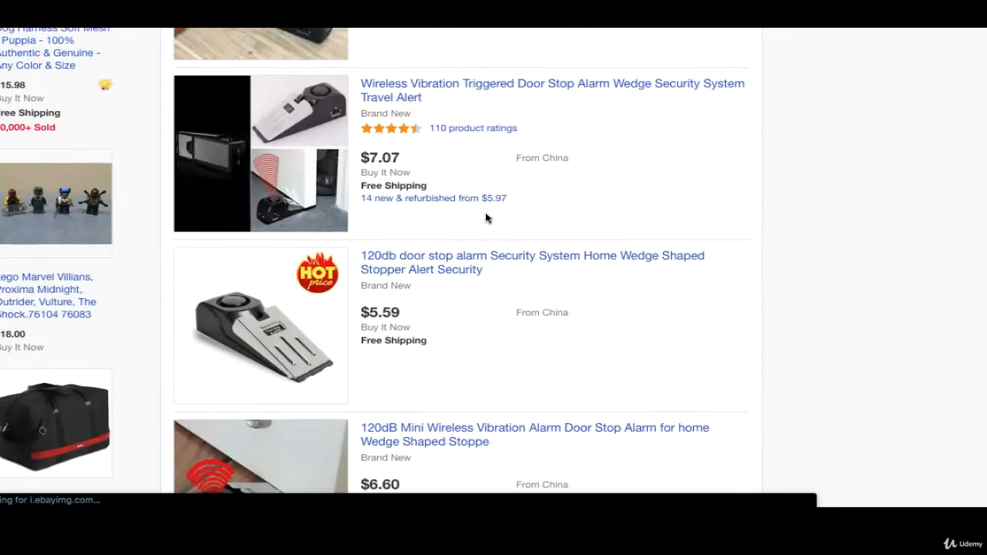
{"action": "scroll", "scroll_direction": "down", "scroll_amount": 3}
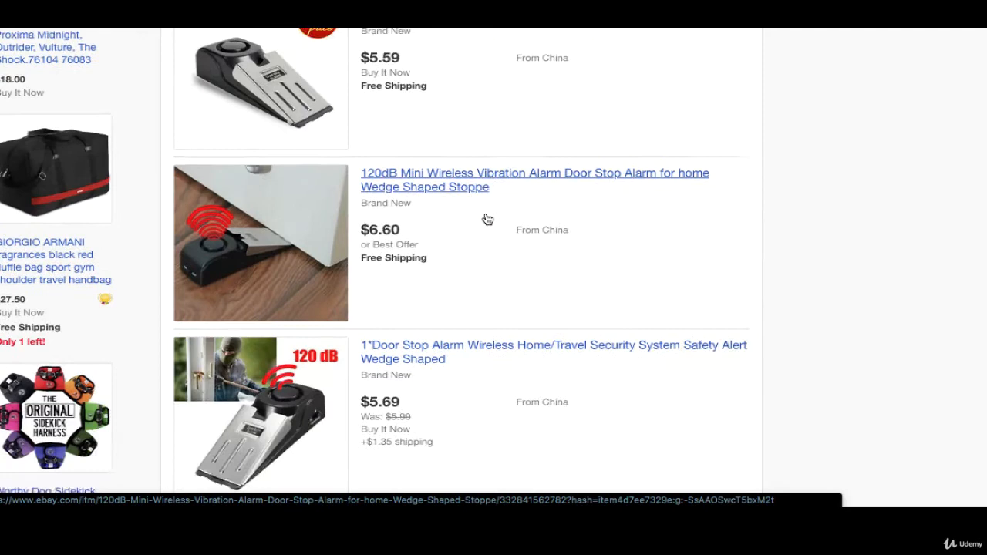
{"action": "scroll", "scroll_direction": "down", "scroll_amount": 3}
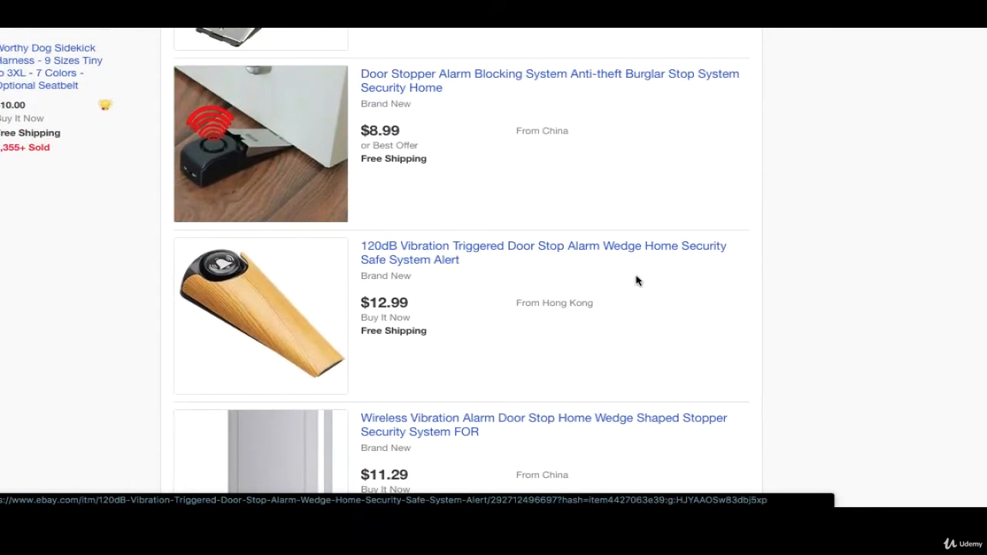
{"action": "scroll", "scroll_direction": "down", "scroll_amount": 3}
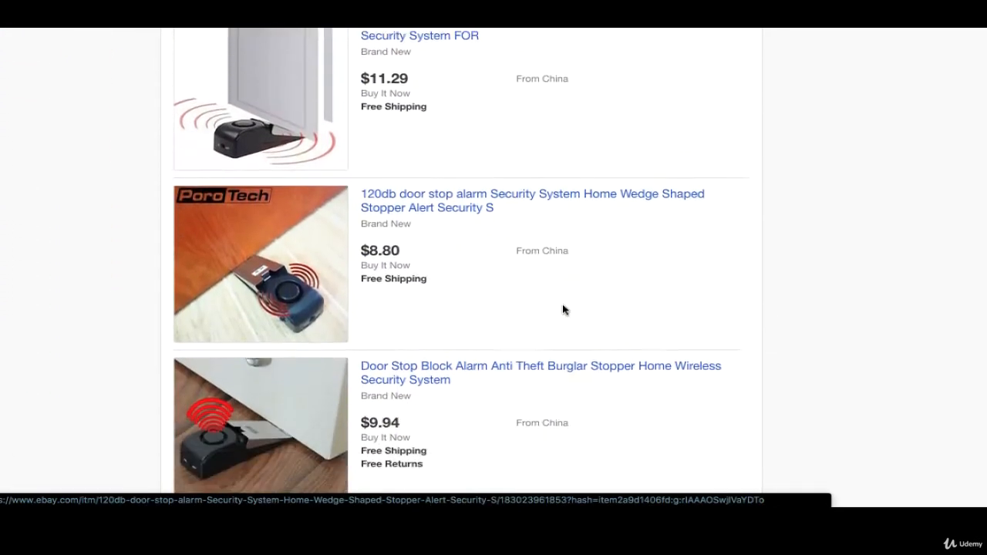
{"action": "scroll", "scroll_direction": "down", "scroll_amount": 3}
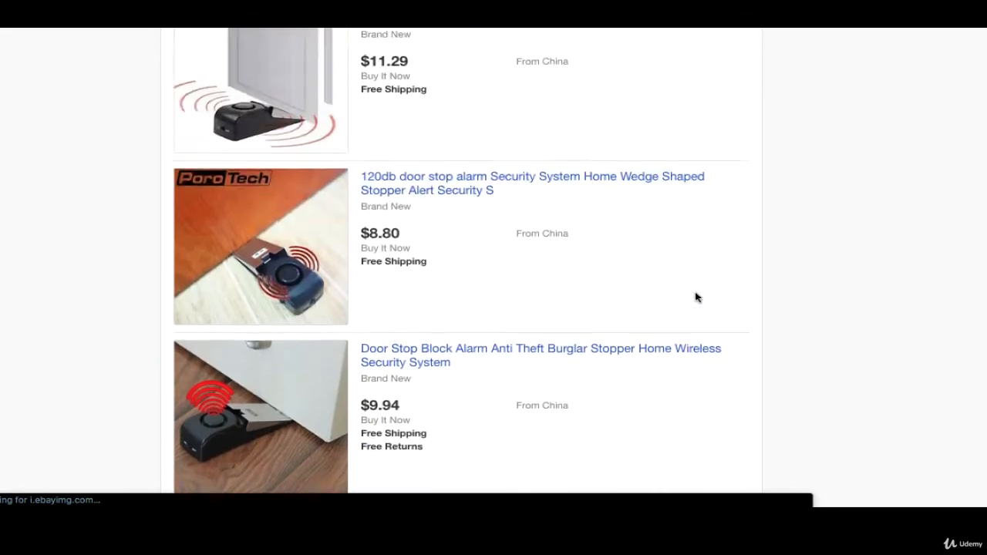
{"action": "scroll", "scroll_direction": "down", "scroll_amount": 3}
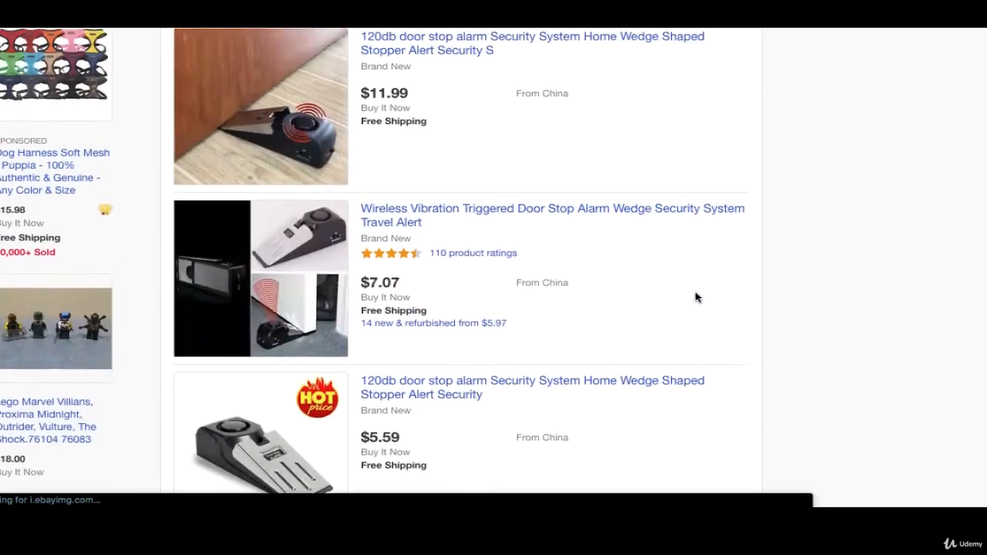
{"action": "scroll", "scroll_direction": "down", "scroll_amount": 3}
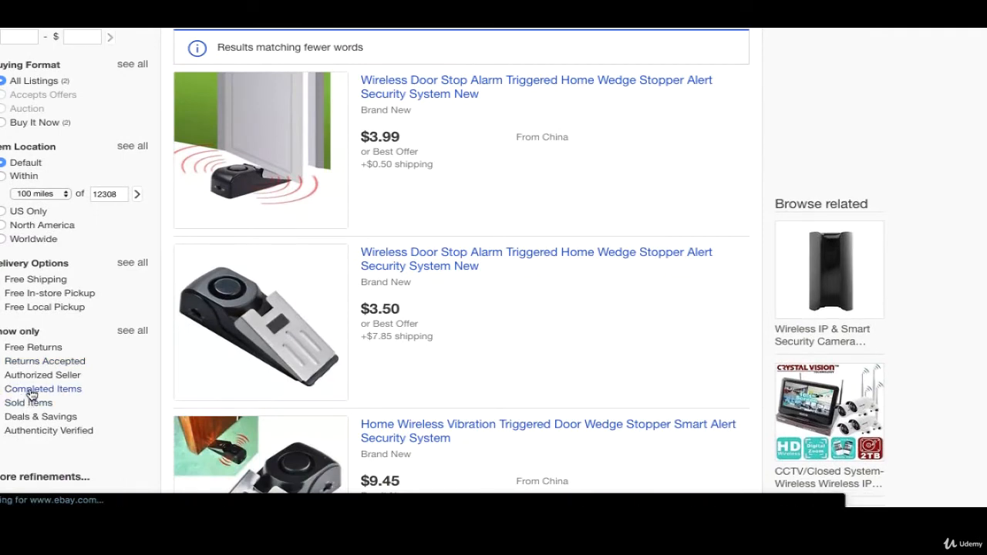
- Filter the search to Sold Items and scroll through the sold results
{"action": "left_click", "coordinate": [43, 389]}
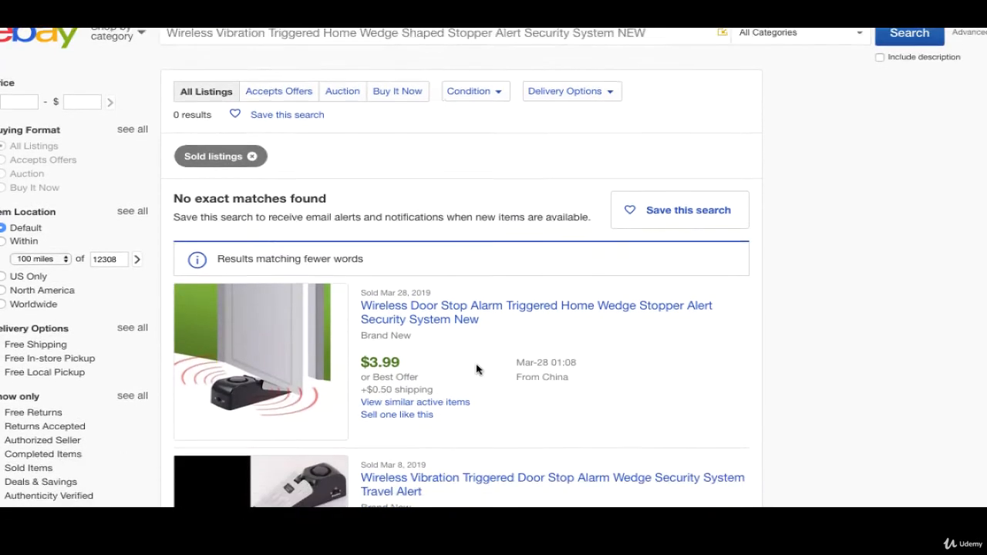
{"action": "scroll", "scroll_direction": "down", "scroll_amount": 3}
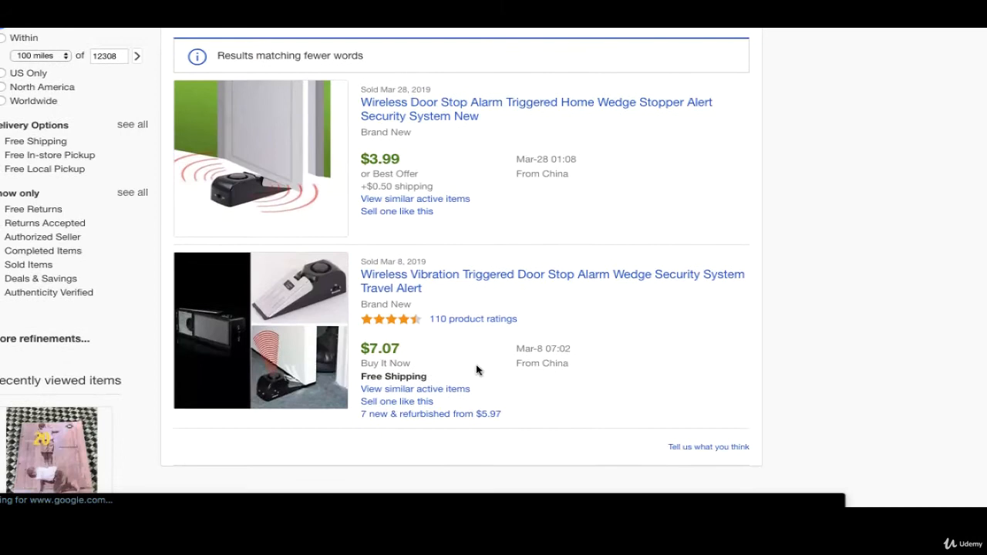
{"action": "scroll", "scroll_direction": "down", "scroll_amount": 3}
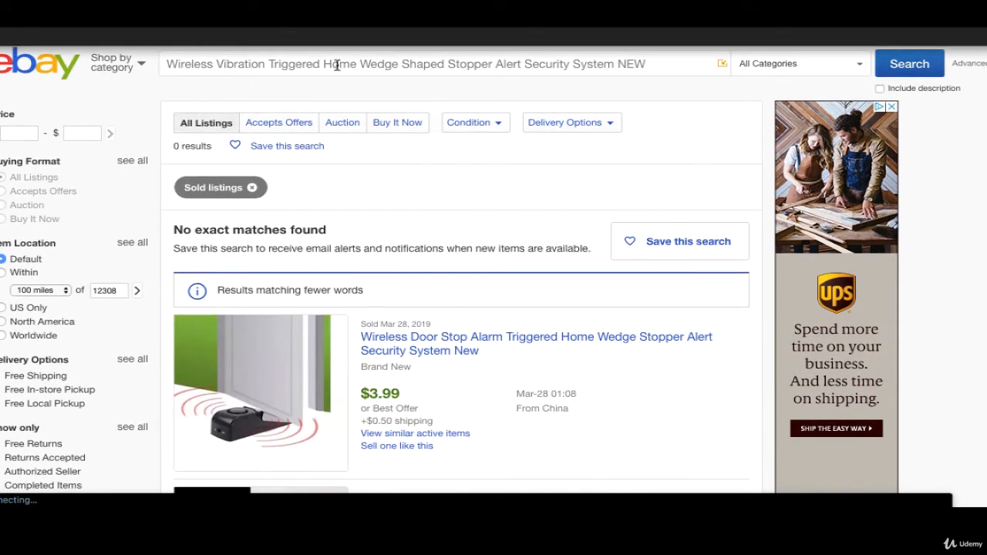
{"action": "mouse_move", "coordinate": [242, 64]}
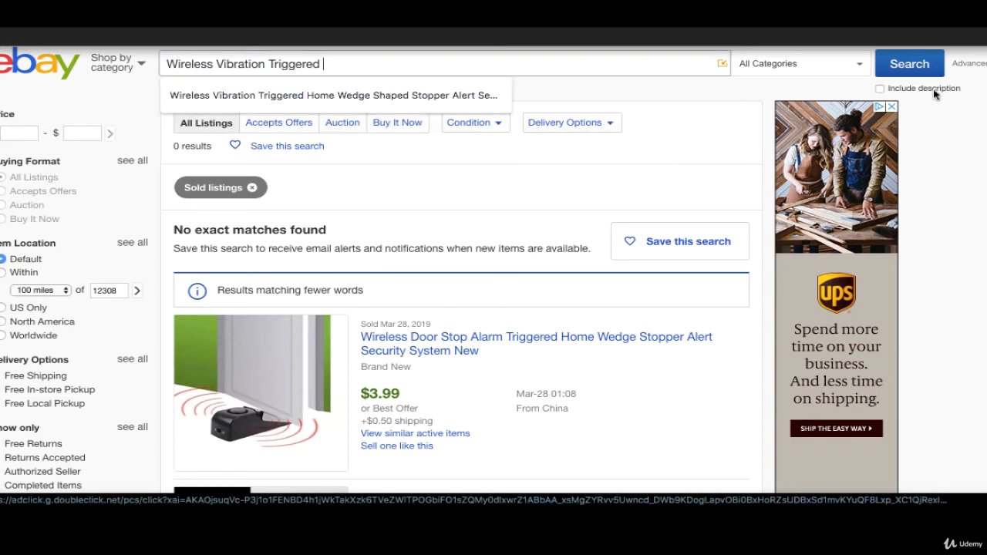
- Search sold listings for 'Wireless Vibration Triggered' and review the ten results
{"action": "left_click", "coordinate": [910, 64]}
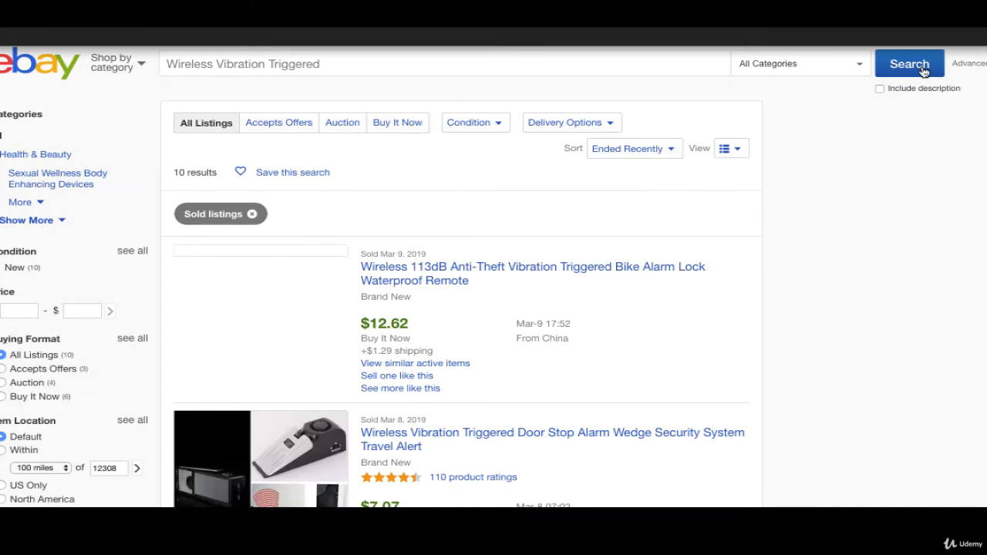
{"action": "scroll", "scroll_direction": "down", "scroll_amount": 3}
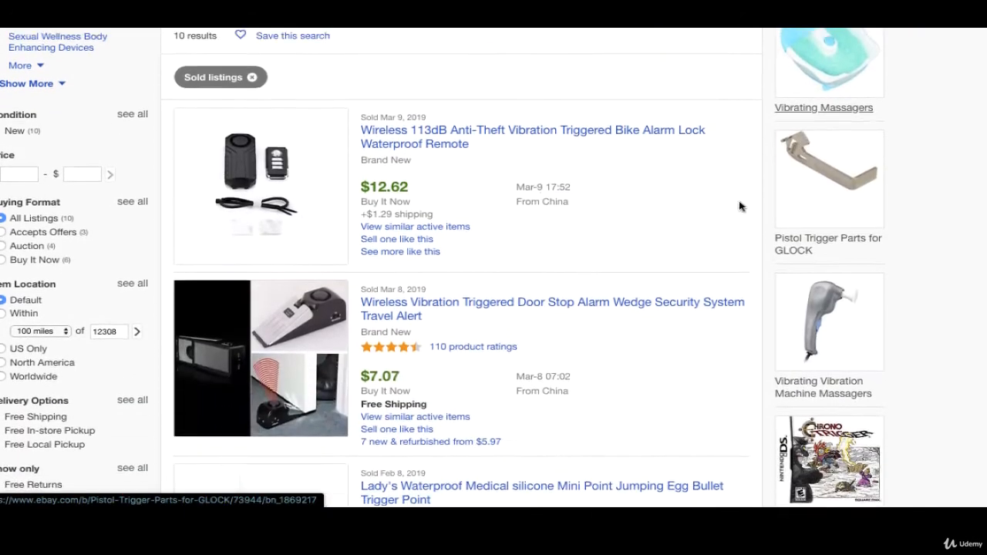
{"action": "scroll", "scroll_direction": "down", "scroll_amount": 3}
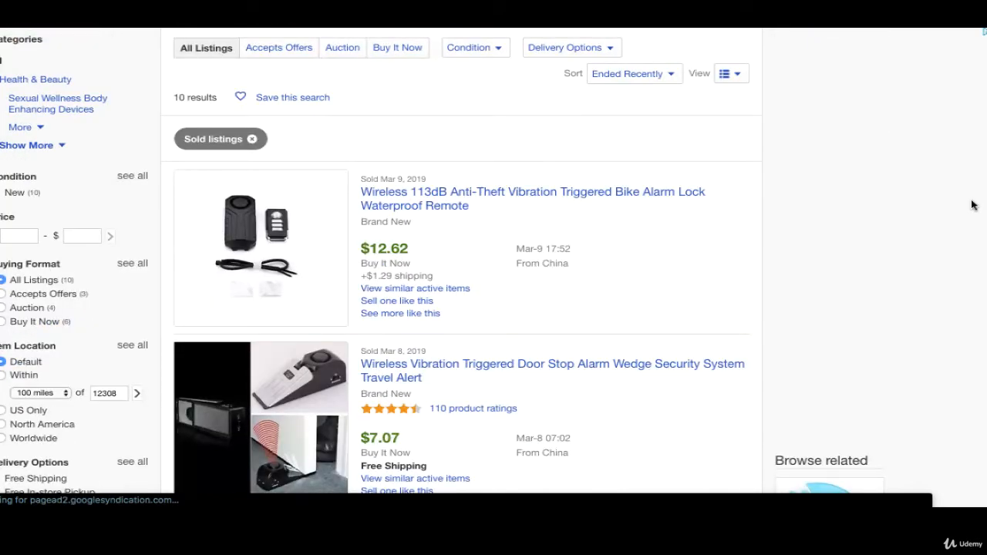
{"action": "mouse_move", "coordinate": [880, 237]}
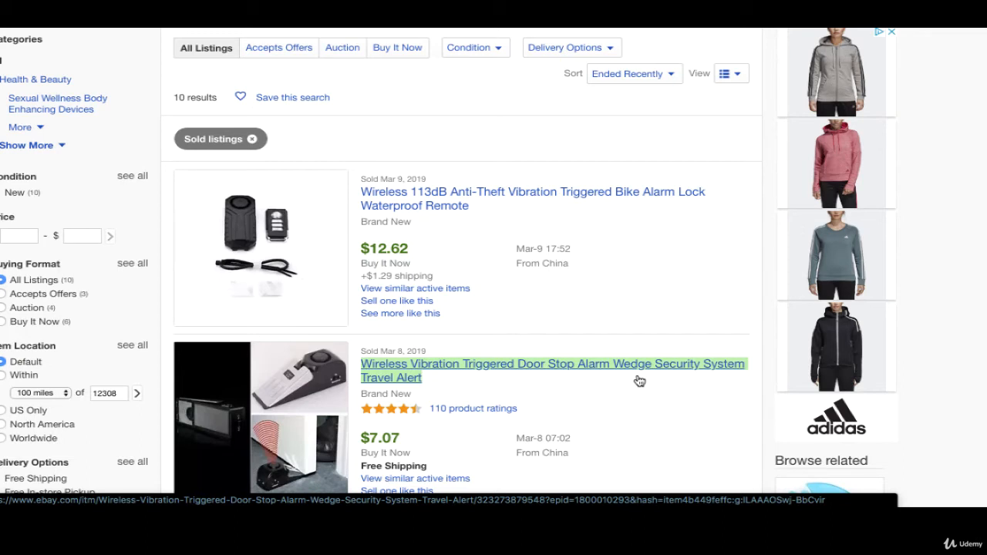
{"action": "left_click", "coordinate": [552, 364]}
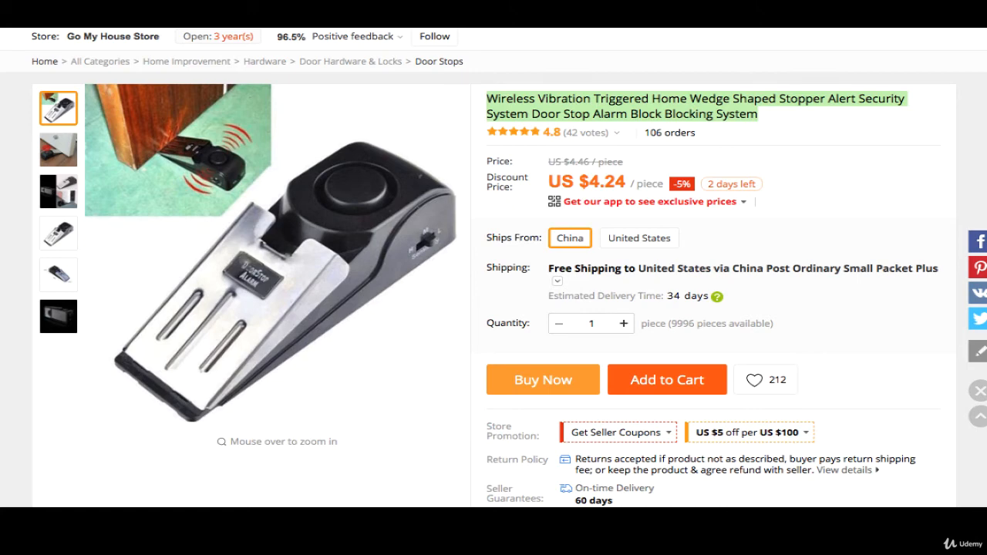
{"action": "mouse_move", "coordinate": [607, 224]}
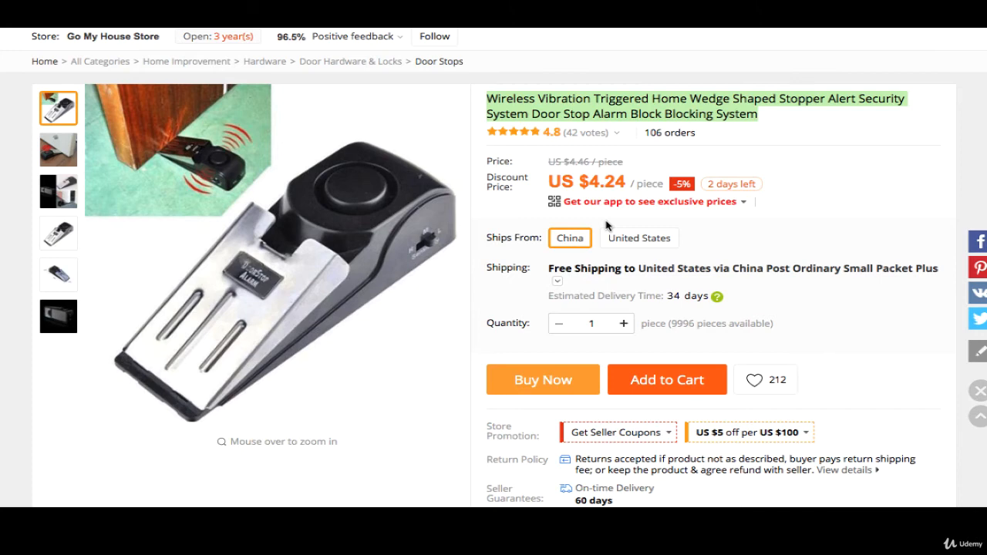
{"action": "mouse_move", "coordinate": [788, 238]}
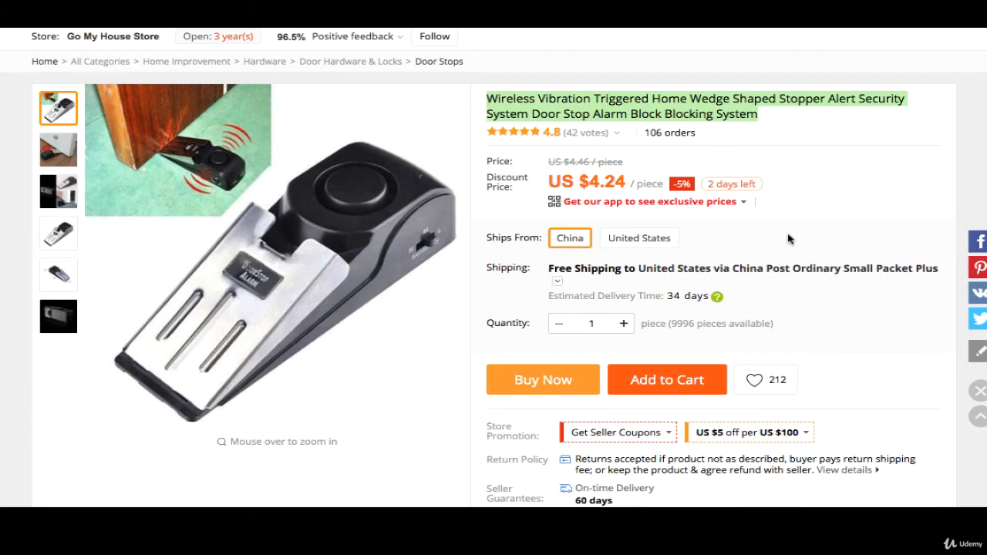
{"action": "mouse_move", "coordinate": [716, 297]}
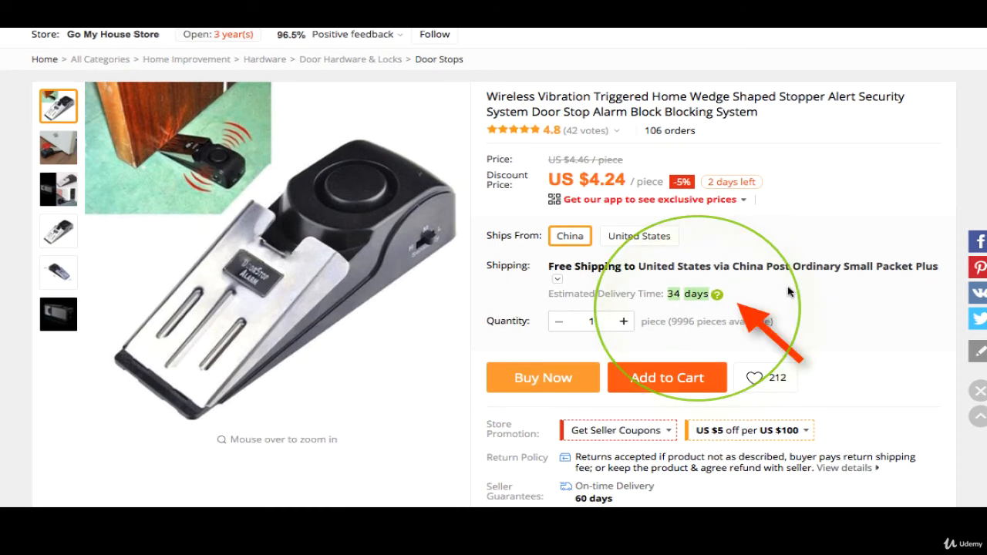
- Select United States under Ships From for the $4.24 alarm
{"action": "left_click", "coordinate": [639, 235]}
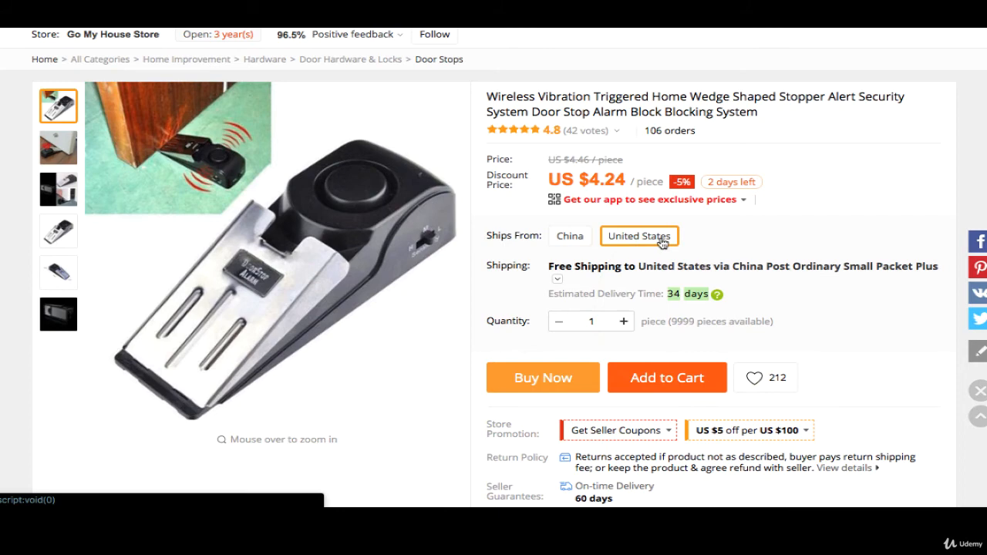
- Check United States shipping ($4.00 USPS, 4–13 days), then switch back to China
{"action": "left_click", "coordinate": [638, 236]}
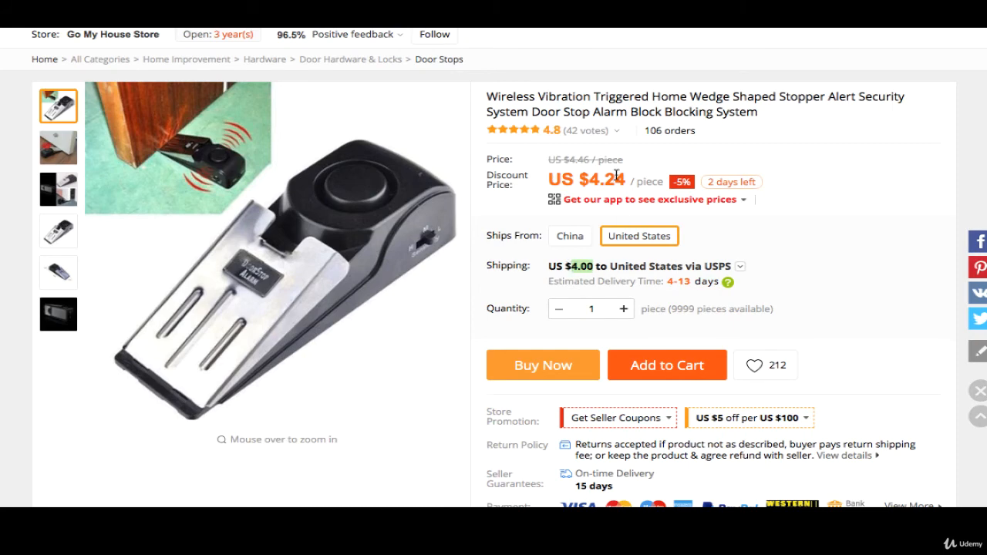
{"action": "mouse_move", "coordinate": [768, 236]}
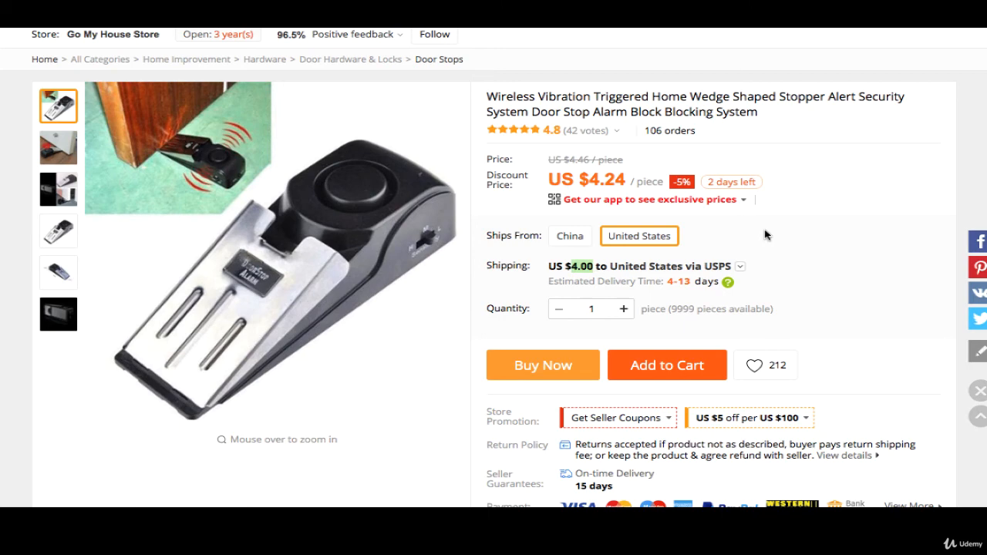
{"action": "mouse_move", "coordinate": [682, 240]}
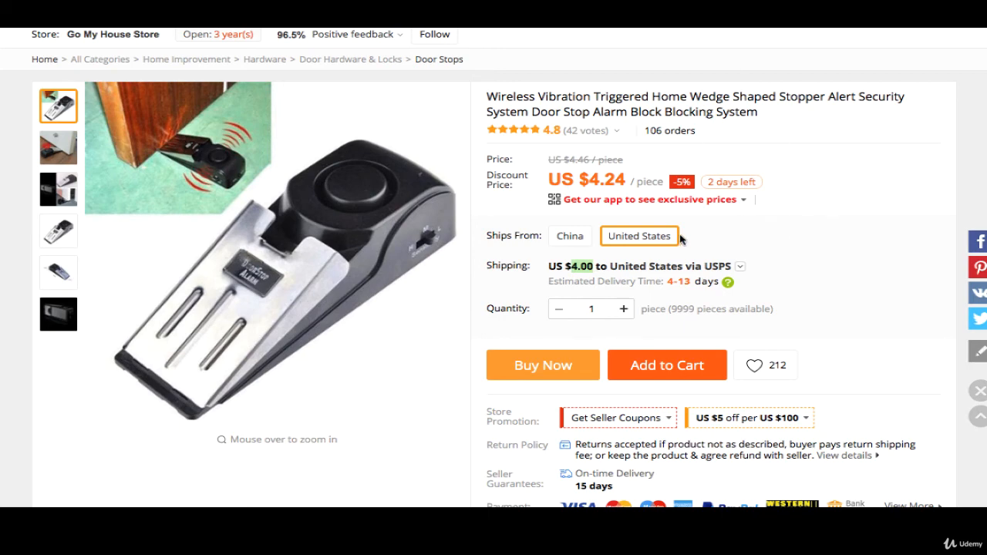
{"action": "left_click", "coordinate": [570, 236]}
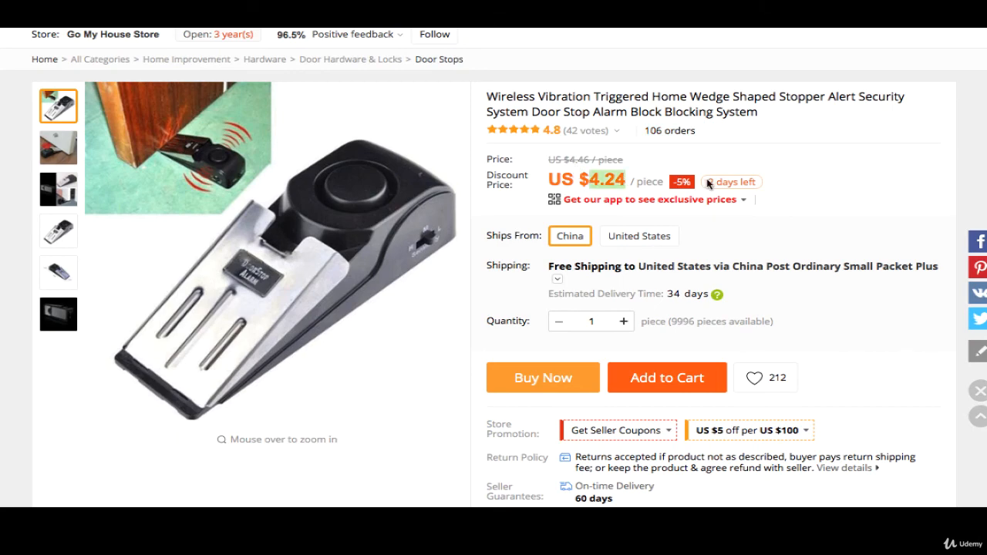
{"action": "mouse_move", "coordinate": [937, 215]}
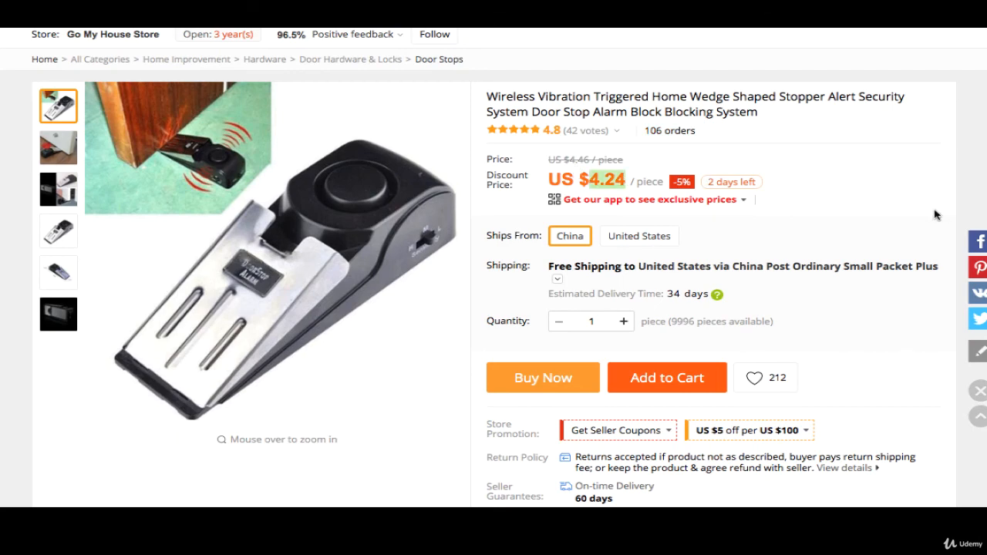